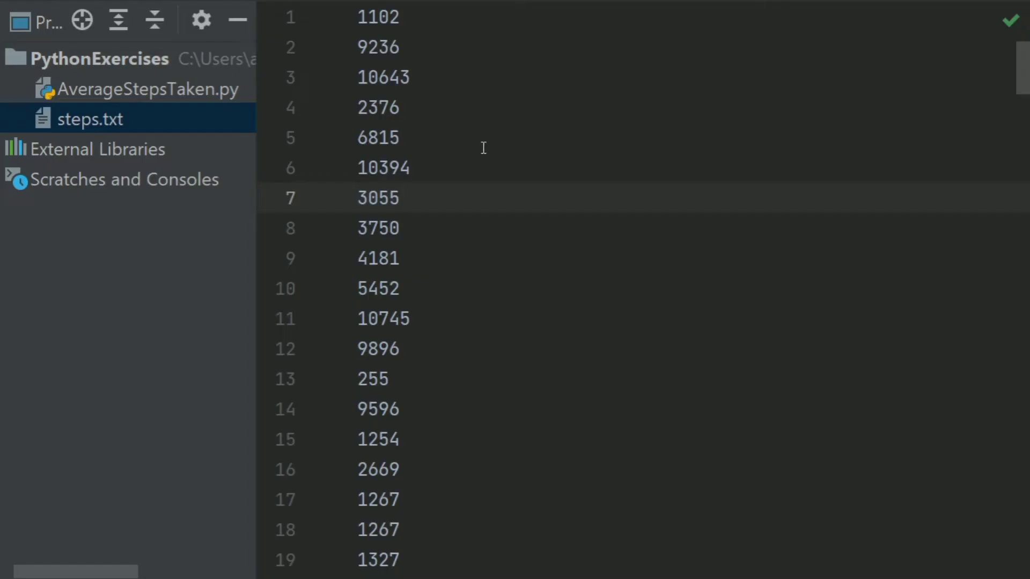
- Open AverageStepsTaken.py in the editor and define def main():
click(408, 197)
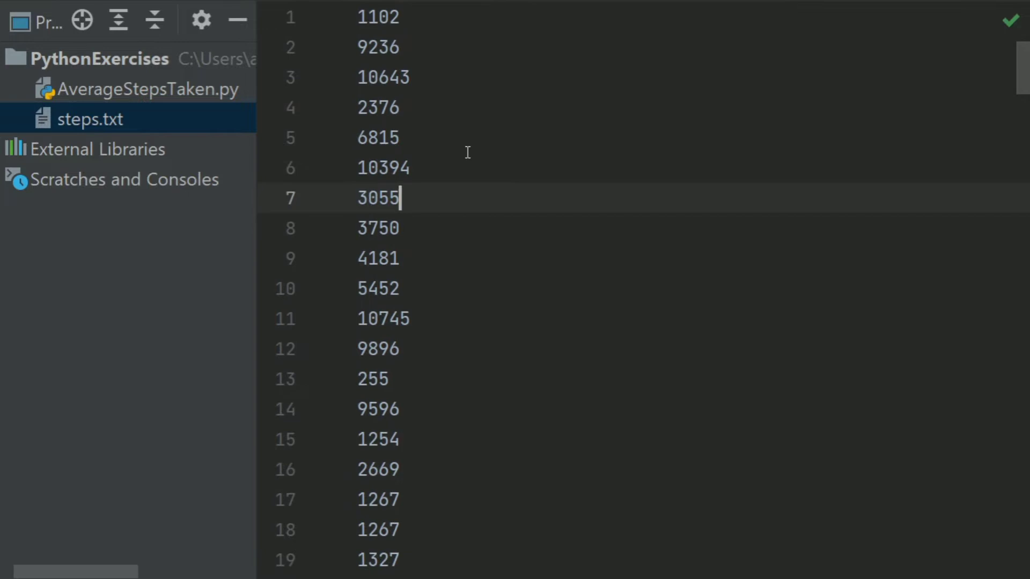
mouse_move(435, 94)
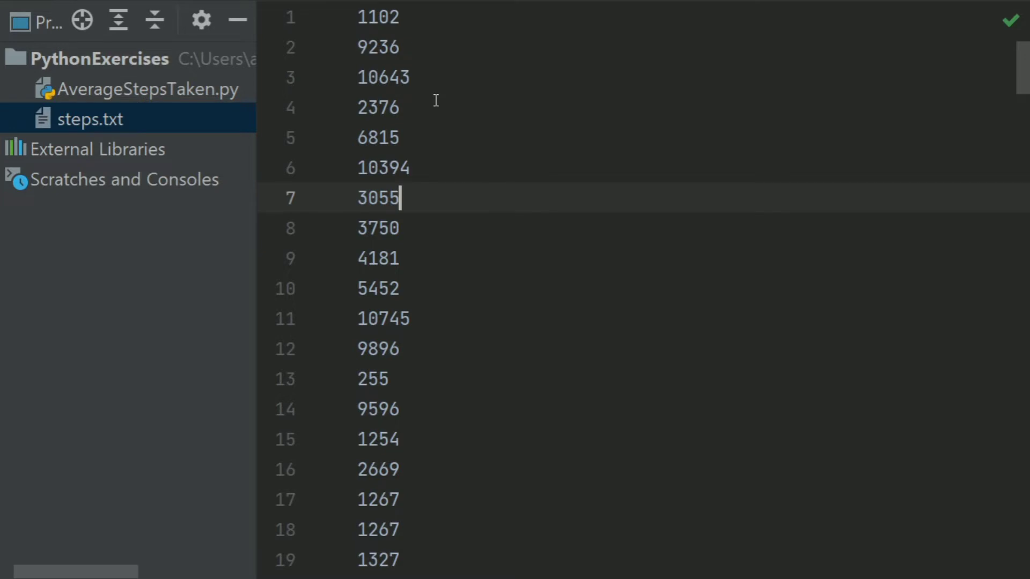
mouse_move(437, 123)
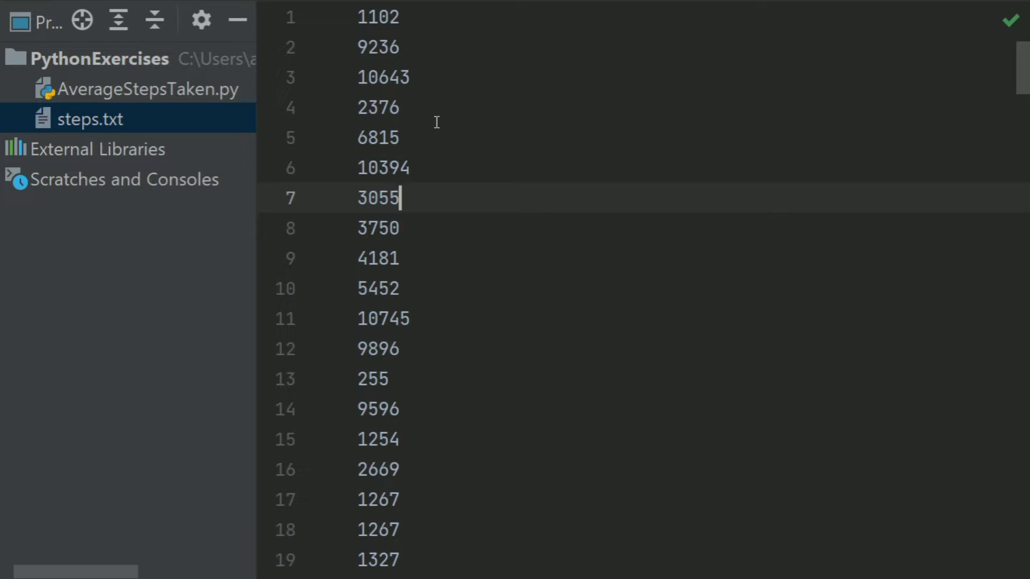
mouse_move(89, 85)
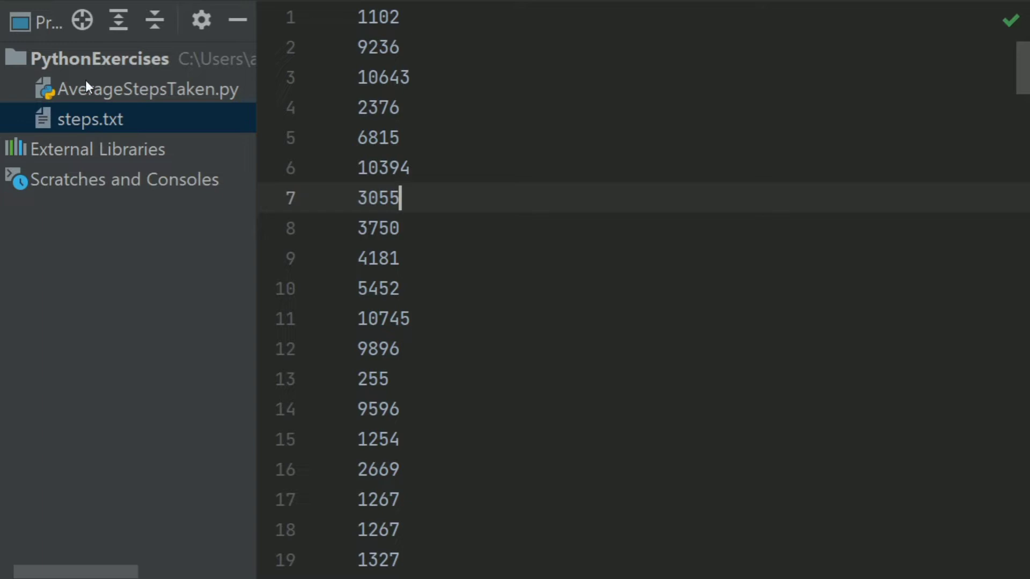
click(148, 89)
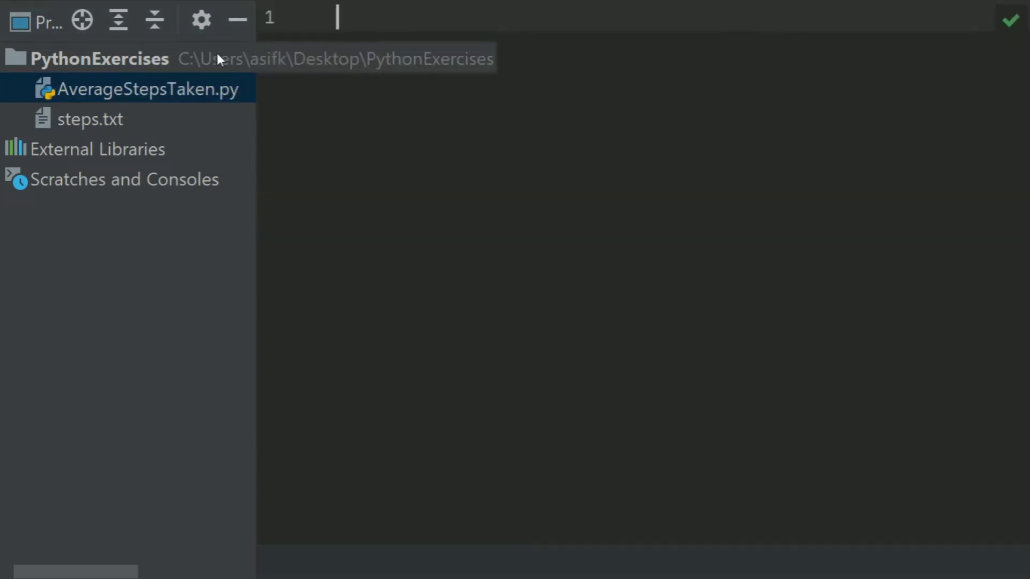
click(244, 16)
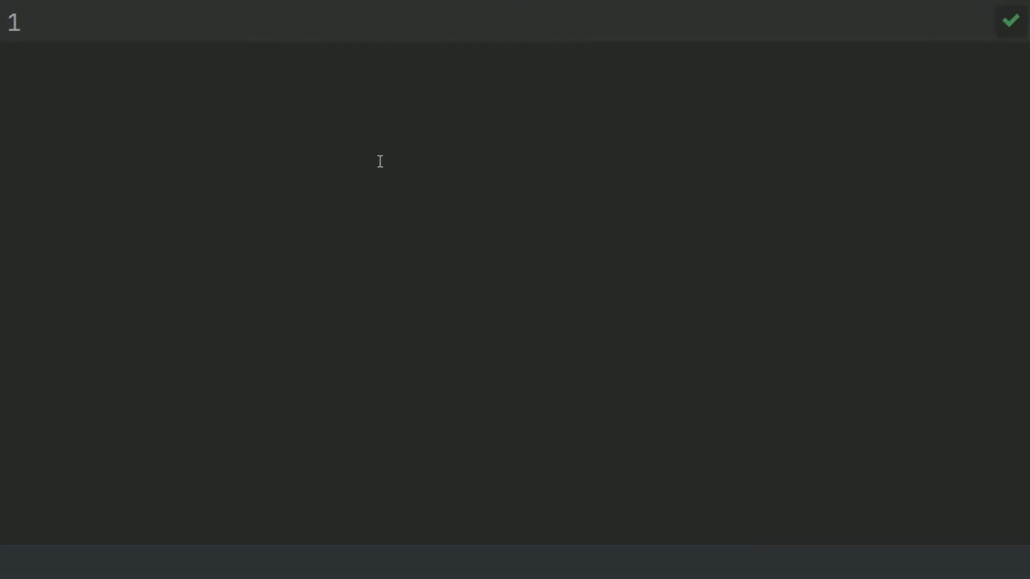
text(def main)
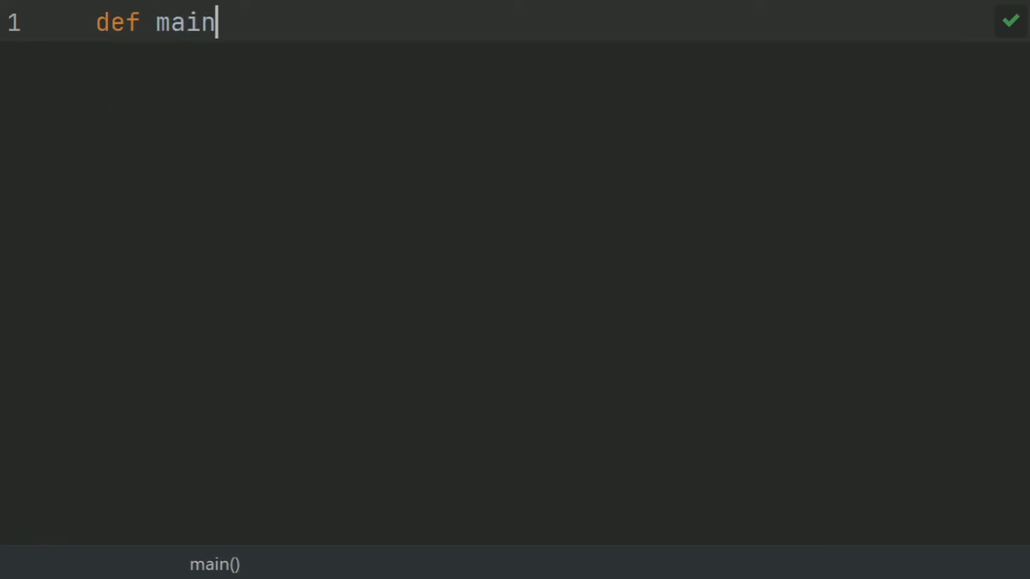
text(())
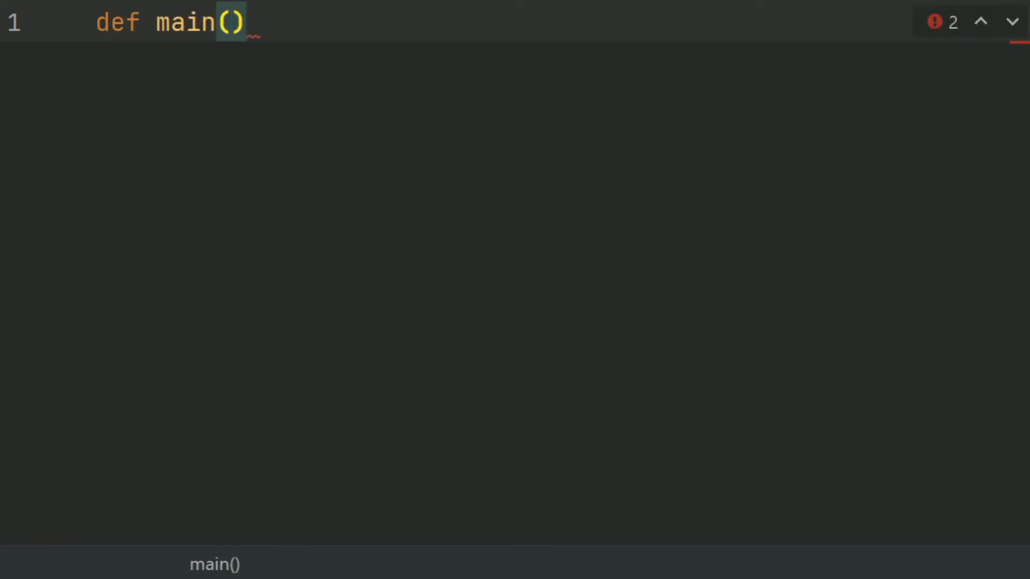
text(:)
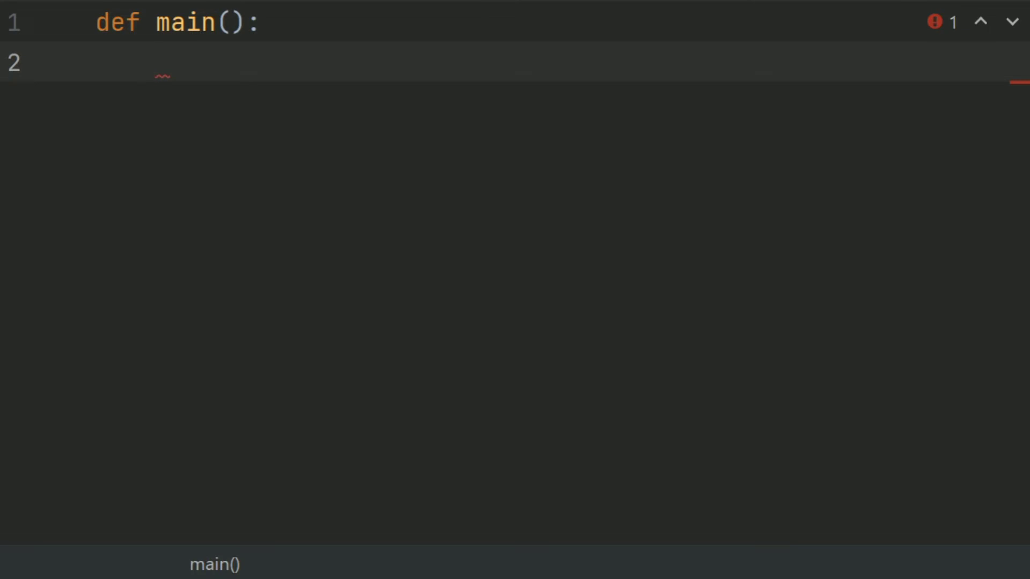
- Start the month tuple with 'January', 'February', 'March' and onward
text(mon)
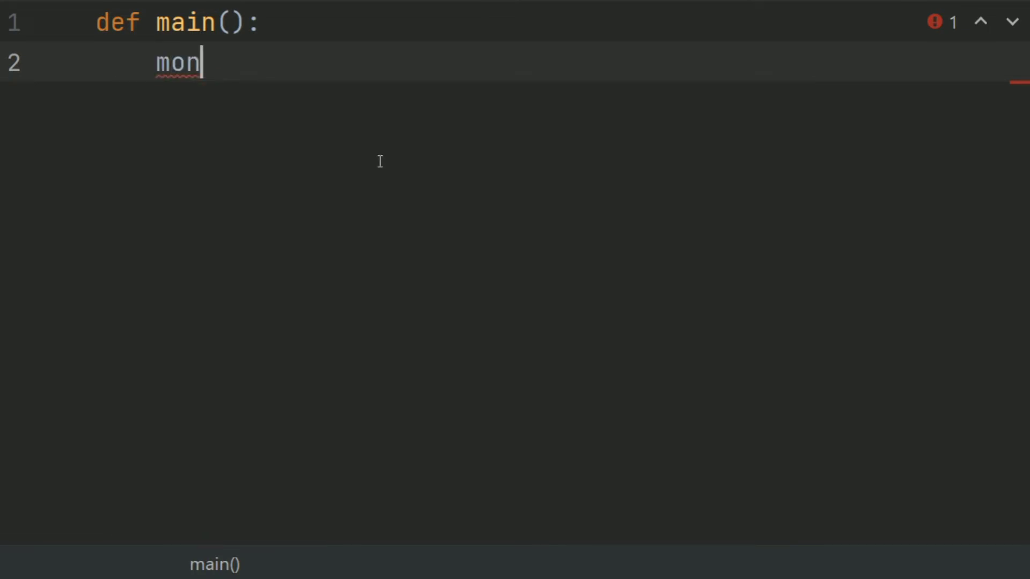
text(th)
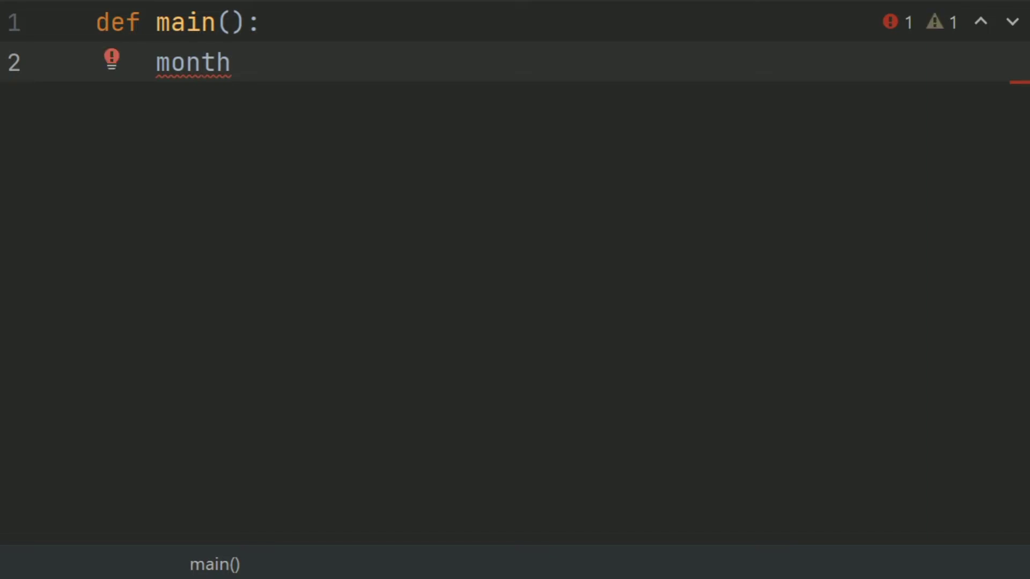
text(=)
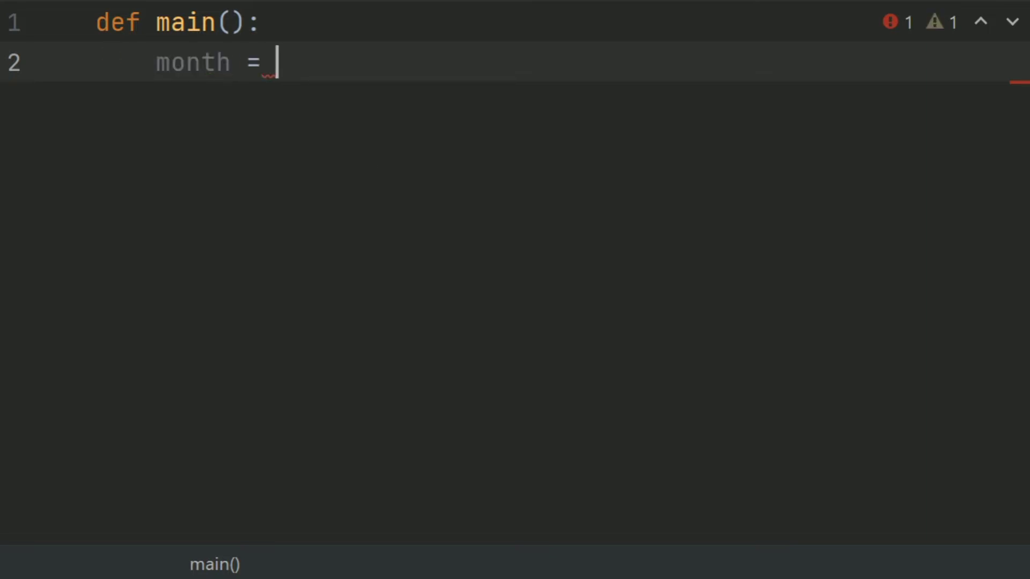
text(()
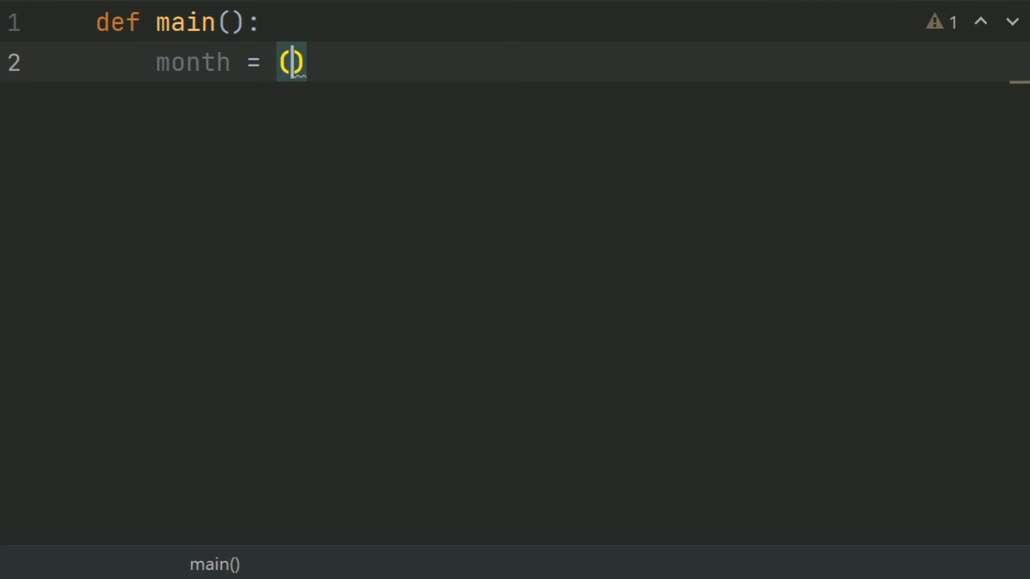
text('ja)
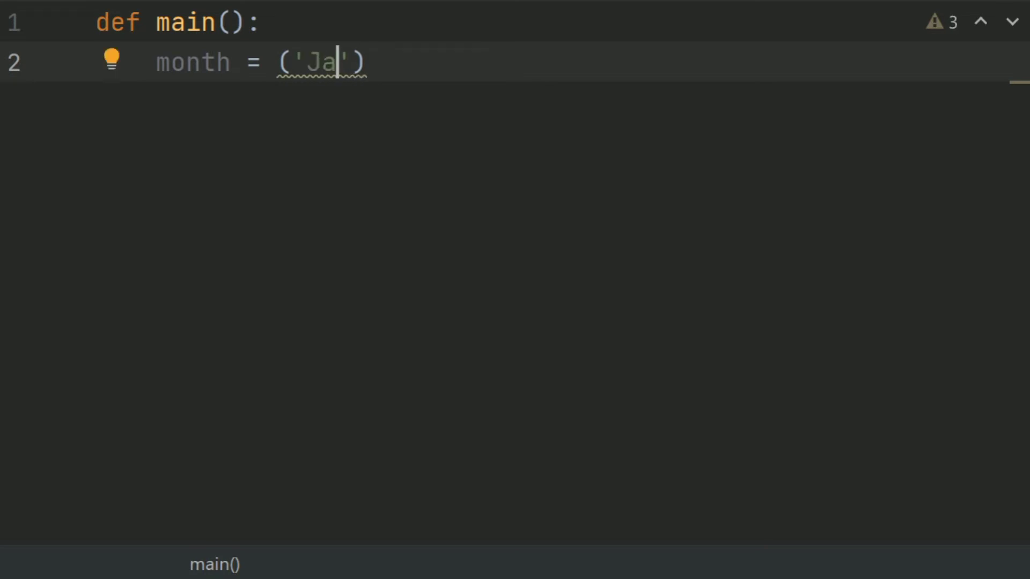
text(nuary)
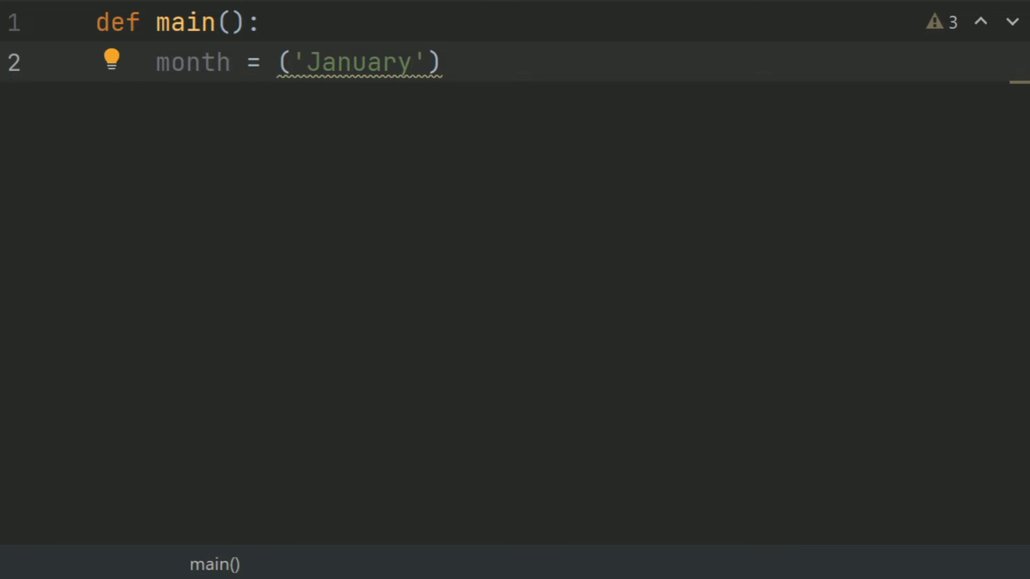
text(,)
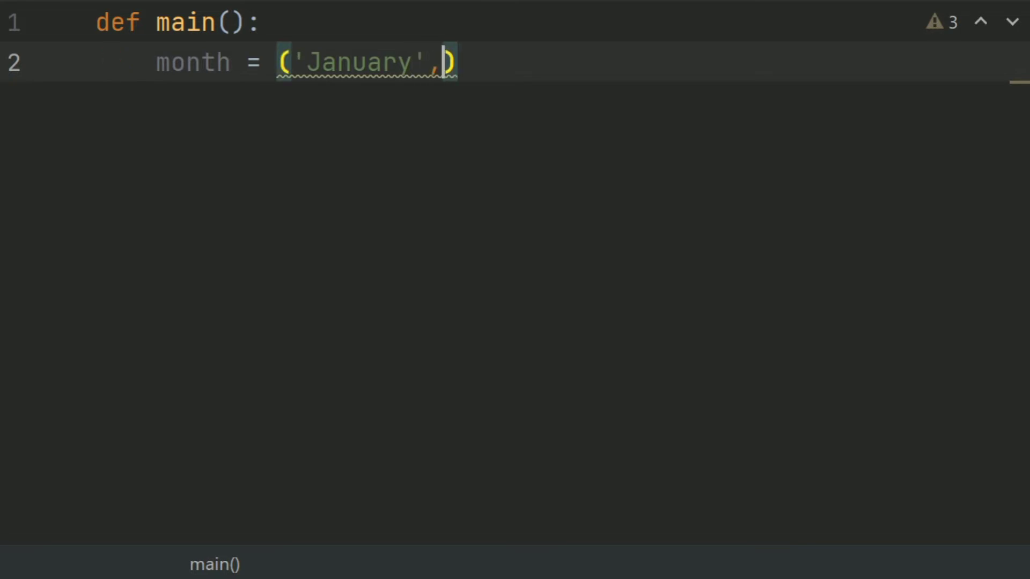
text(' ')
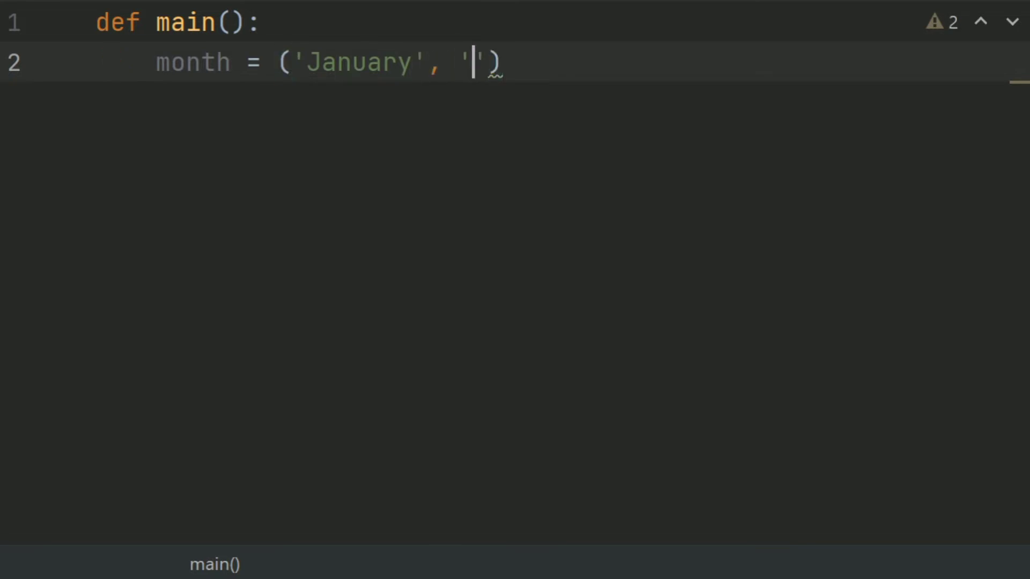
text(Febru)
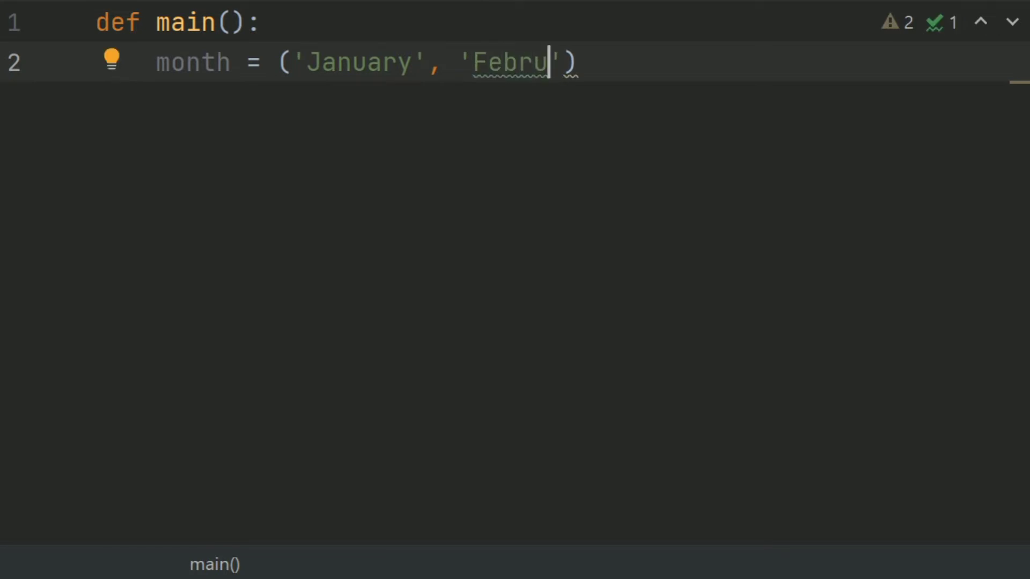
text(ar)
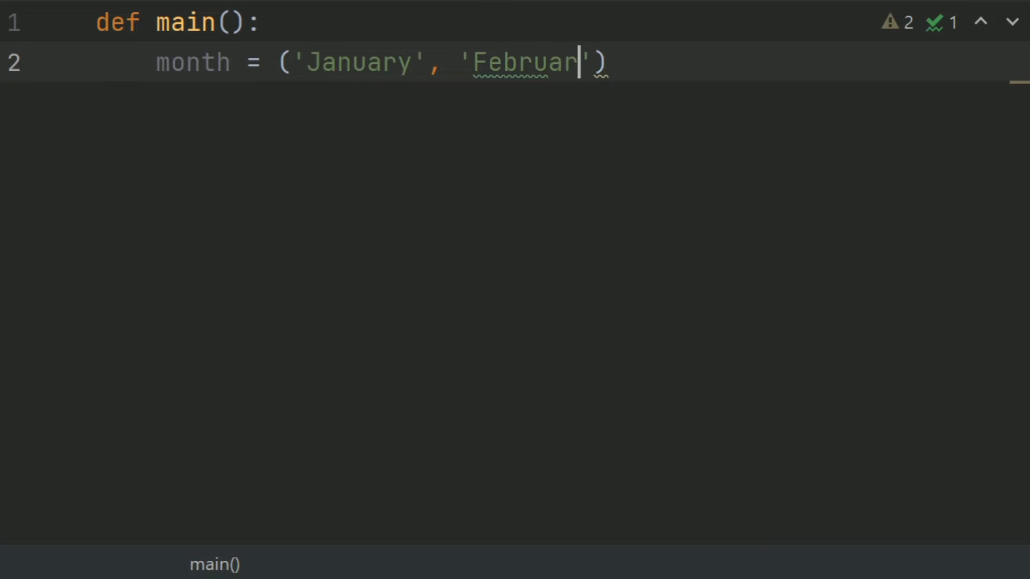
text(y)
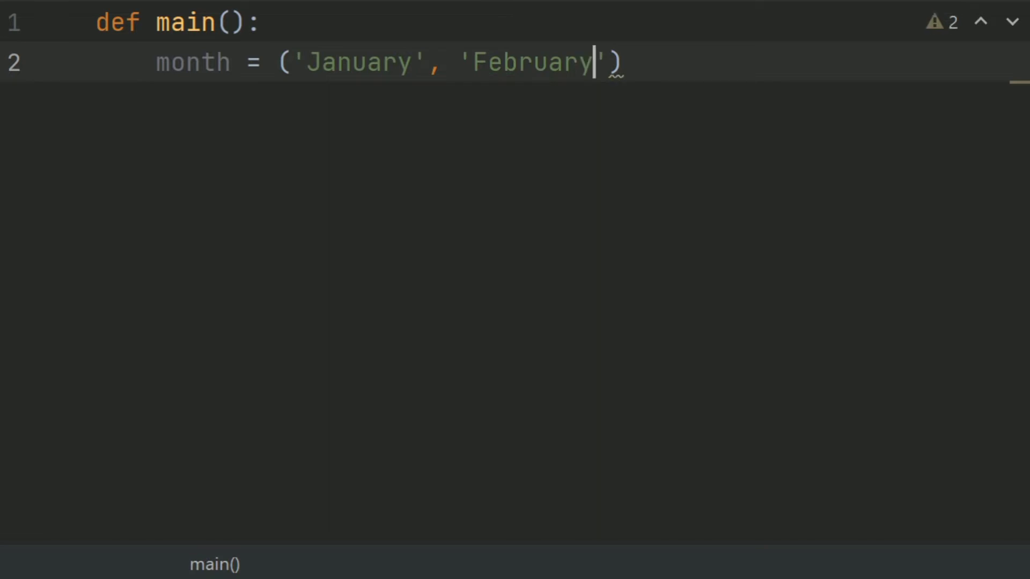
text(,)
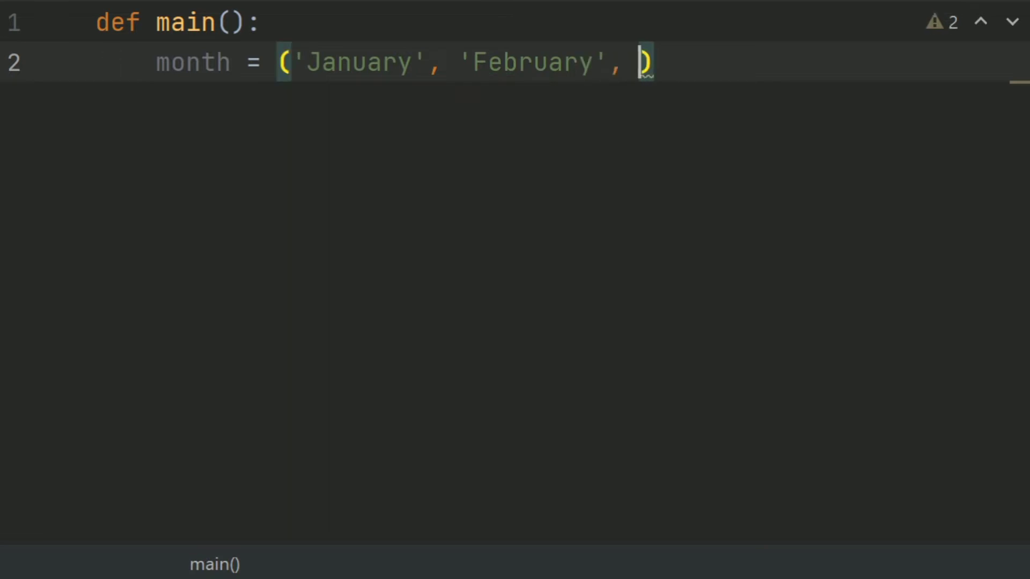
text(")
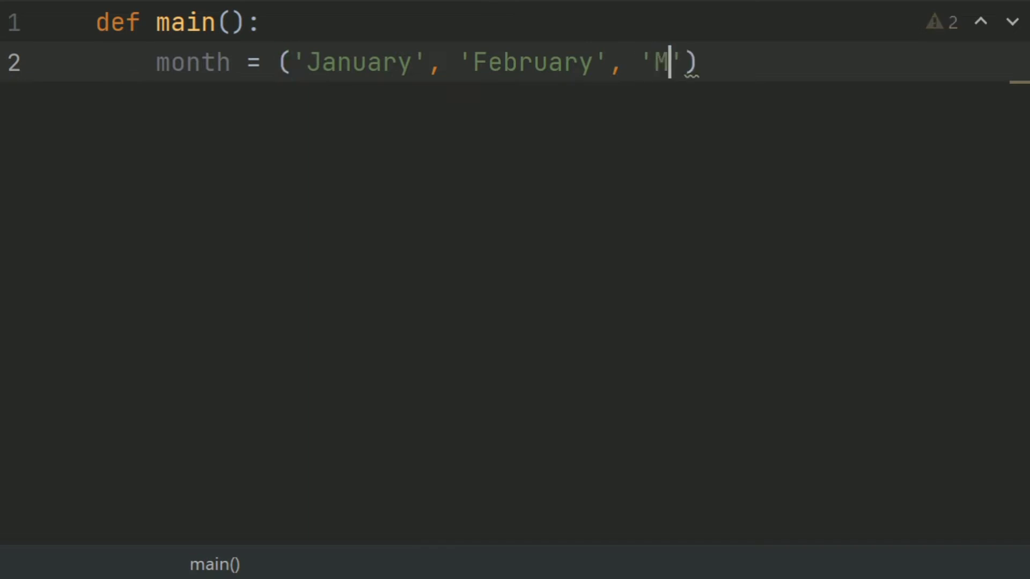
text(arch)
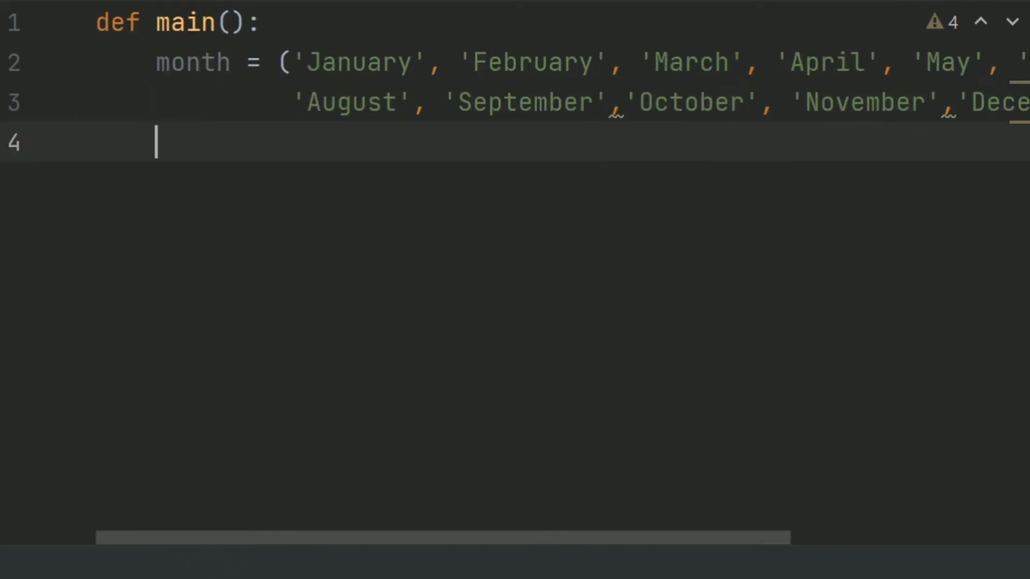
- Begin the days tuple with the first month lengths 31, 28, 31, 30
text(s)
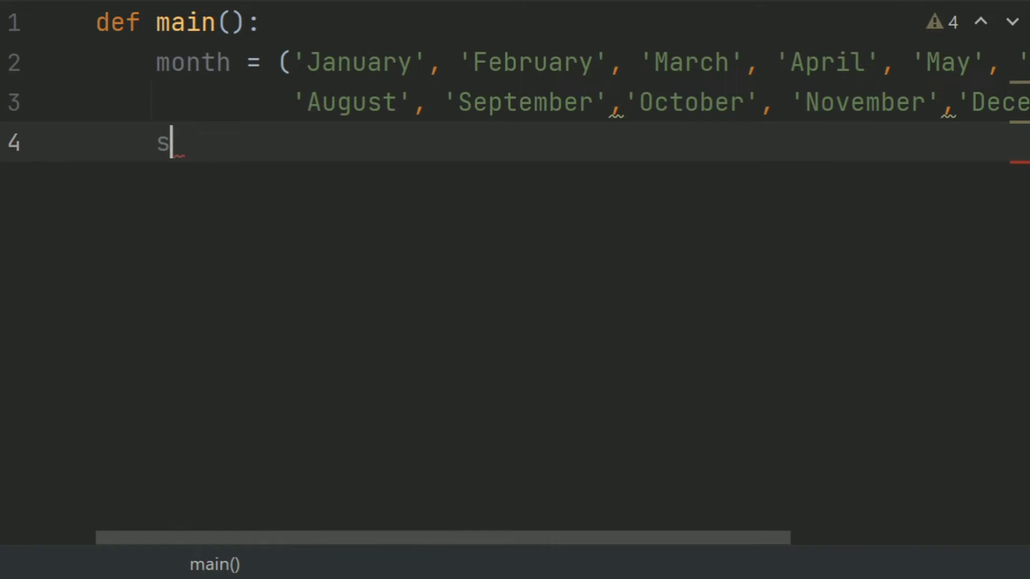
text(D)
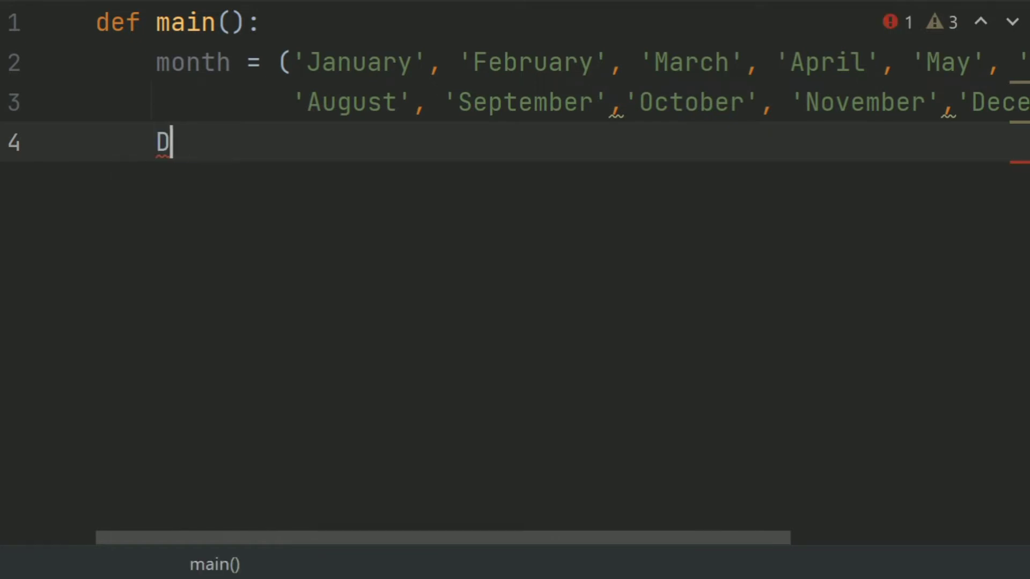
text(d)
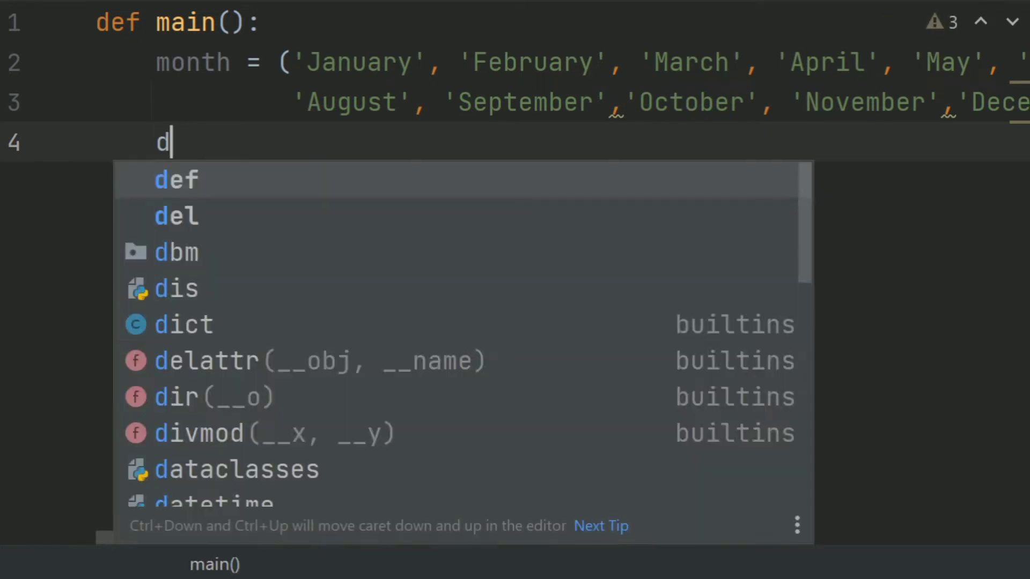
text(A)
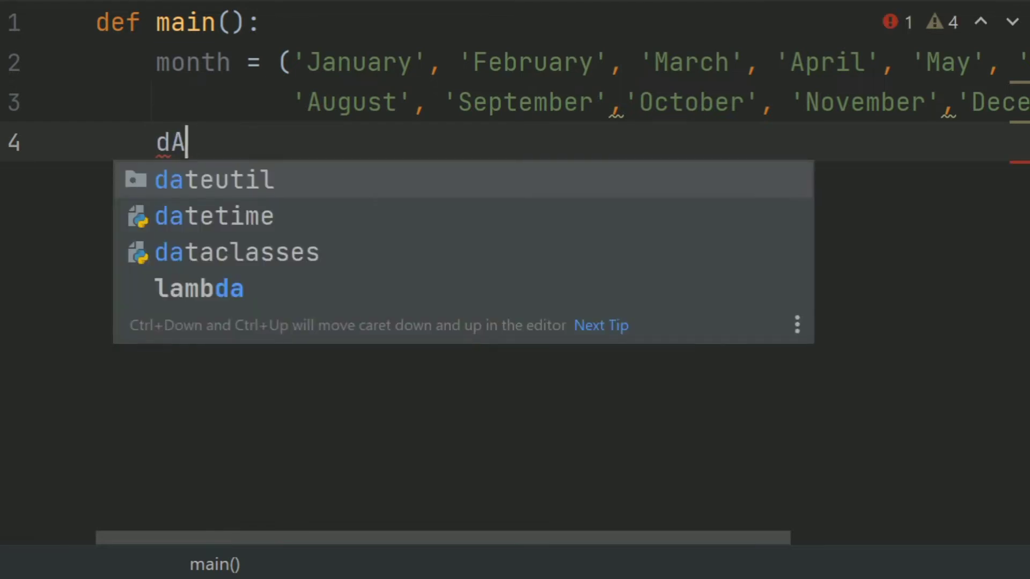
text(ts)
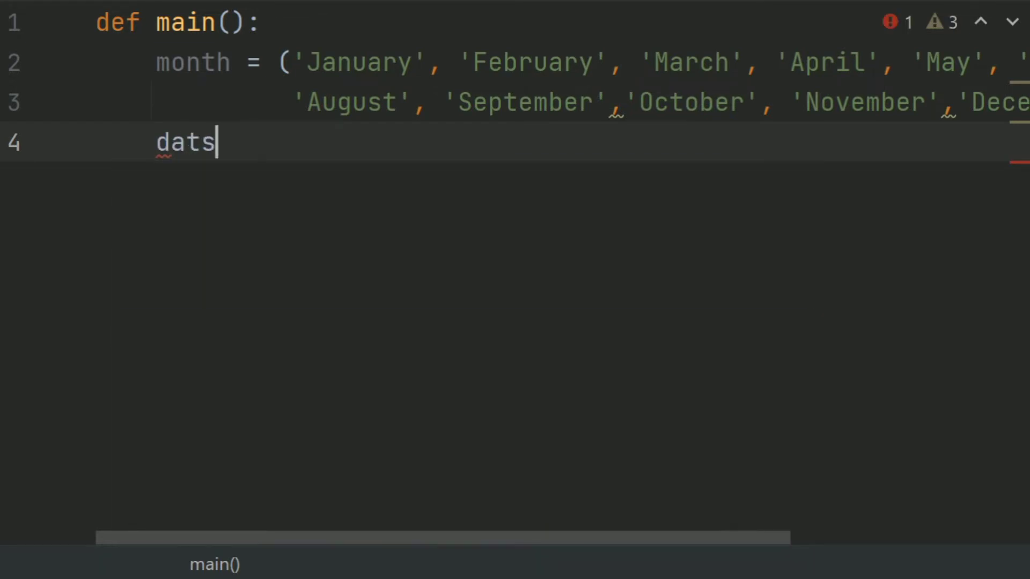
key(Backspace)
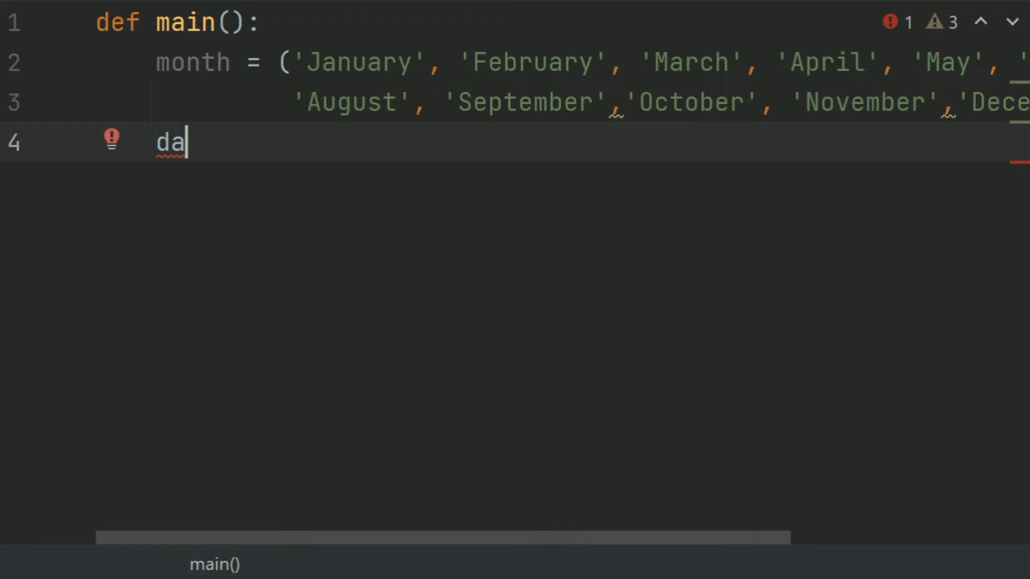
text(ys)
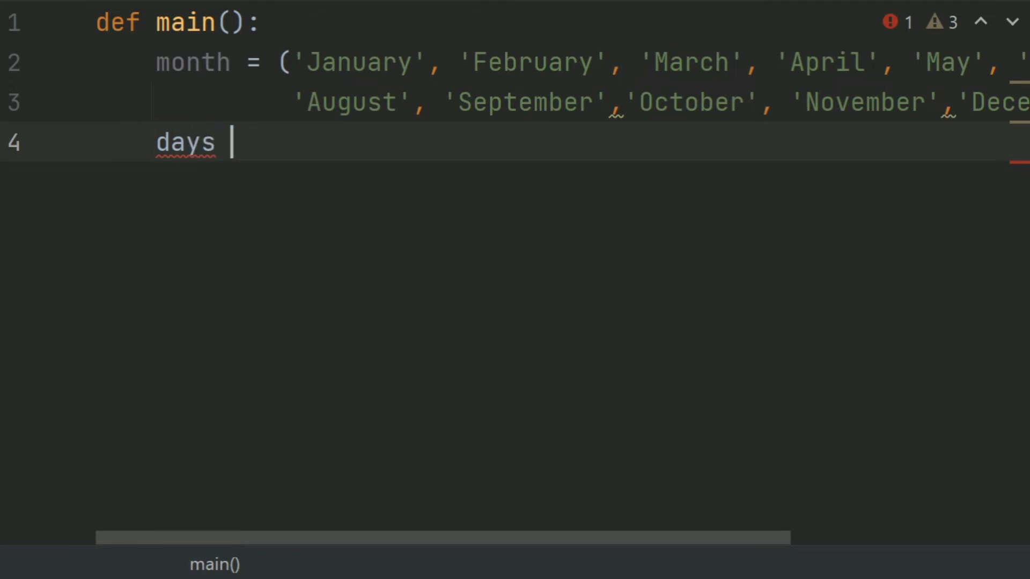
text(=)
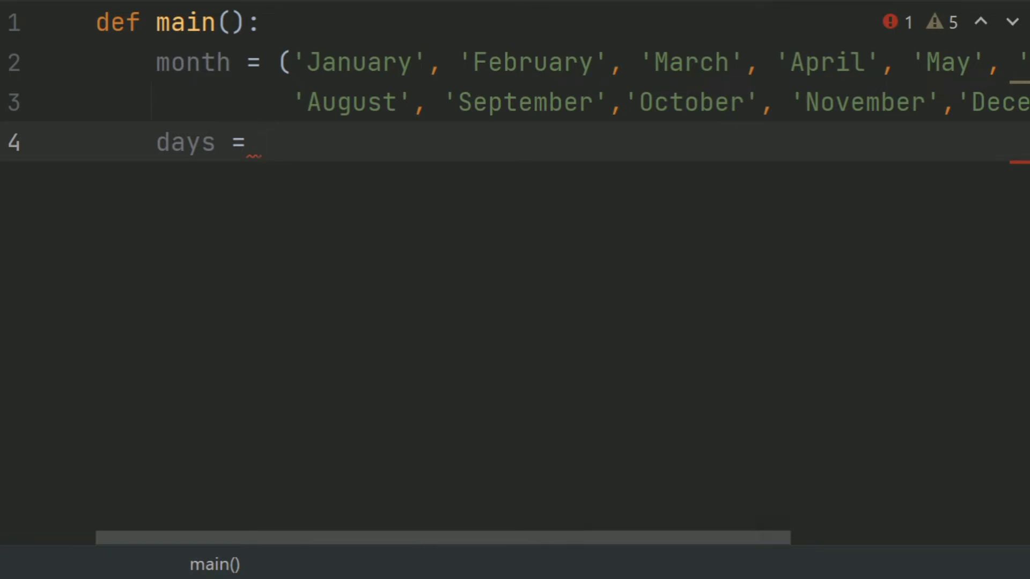
text(())
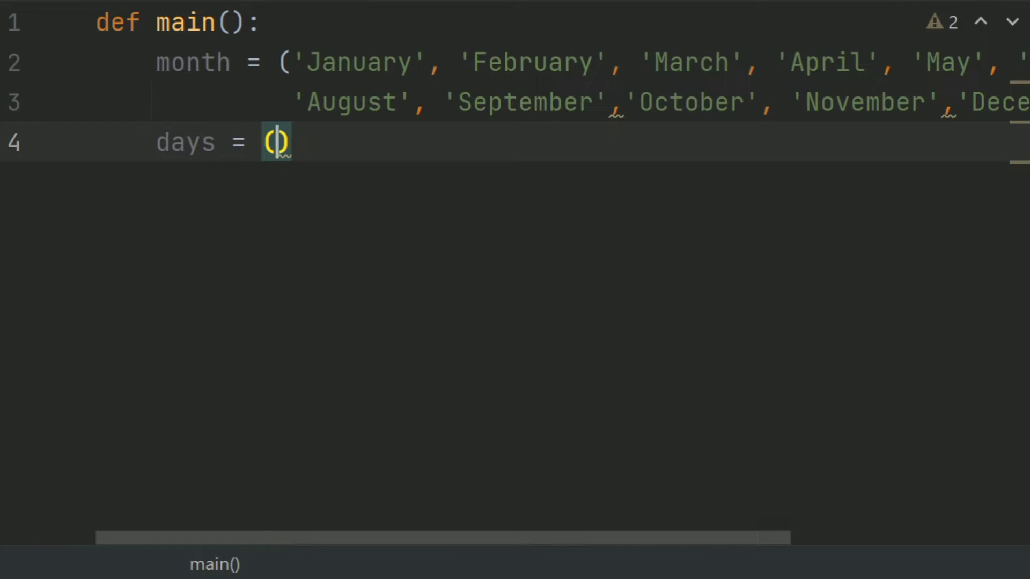
text(31,)
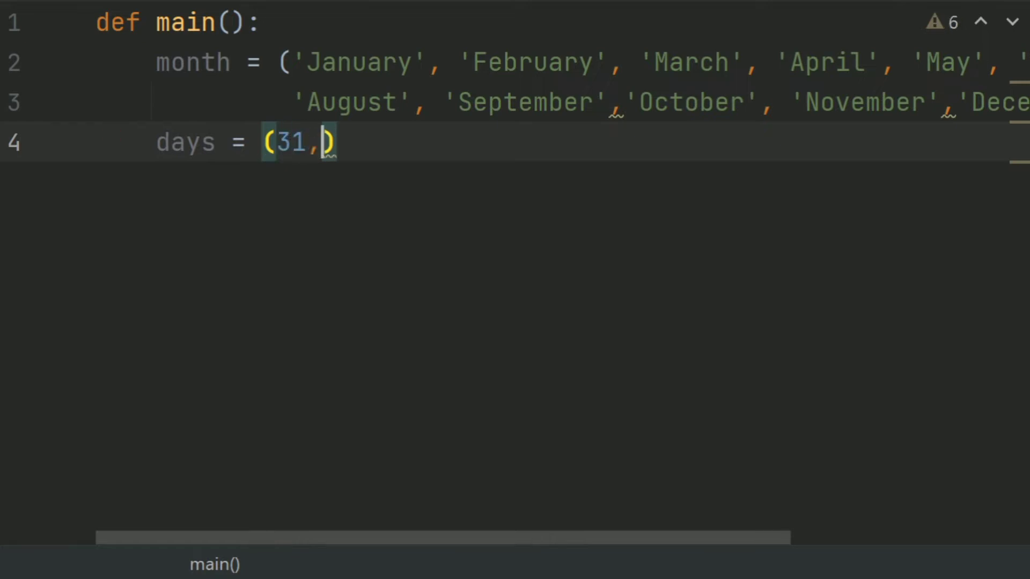
text(28)
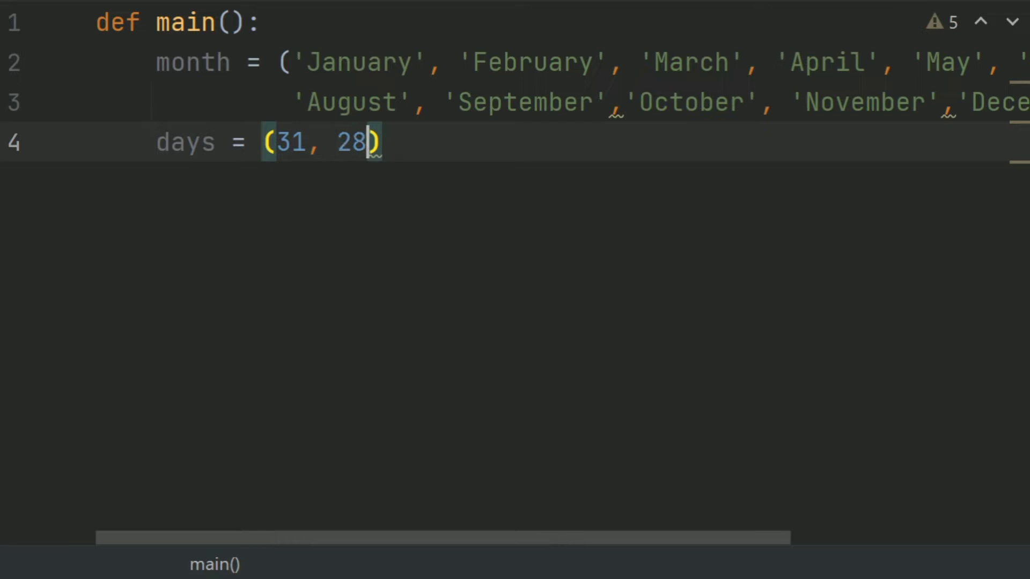
text(", ")
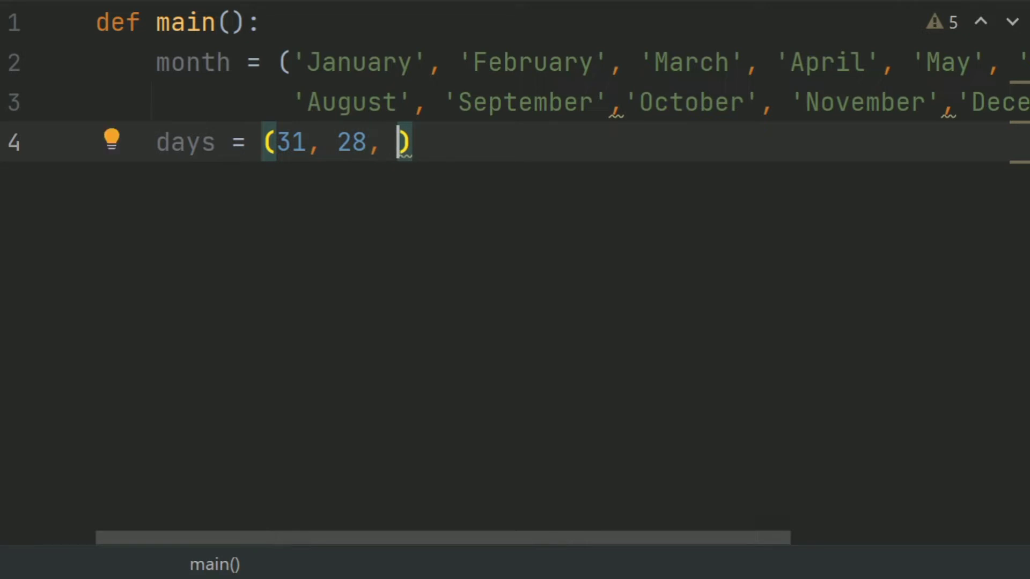
text(31,)
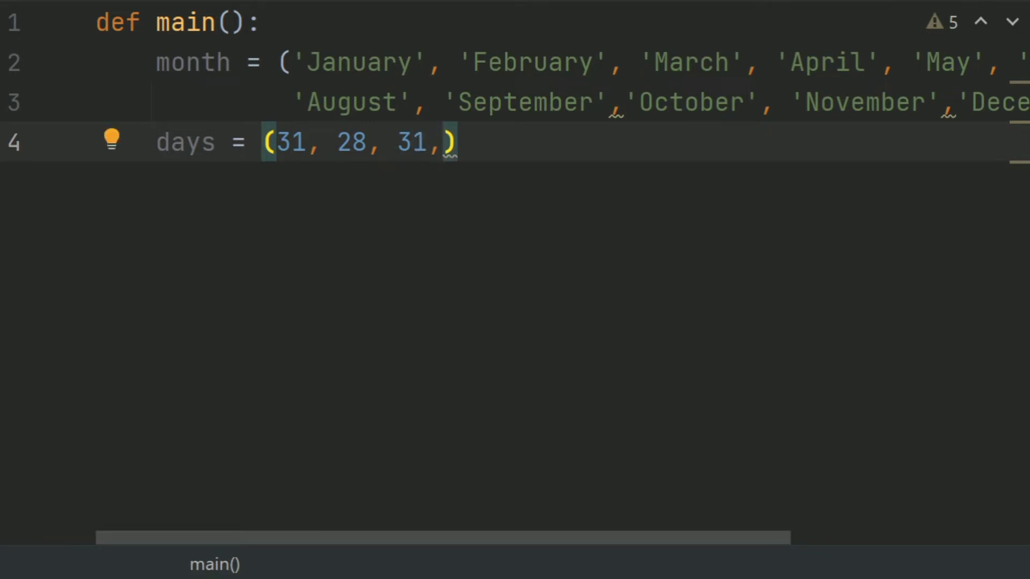
text(30,)
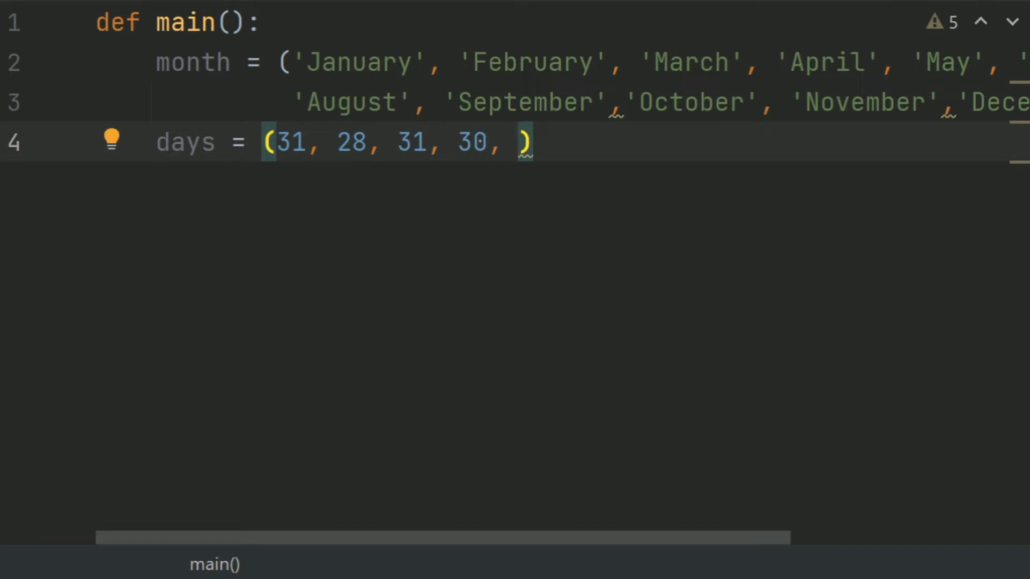
- Finish the days tuple with 31, 30, 31, 31, 30, 31, 30, 31
text(31)
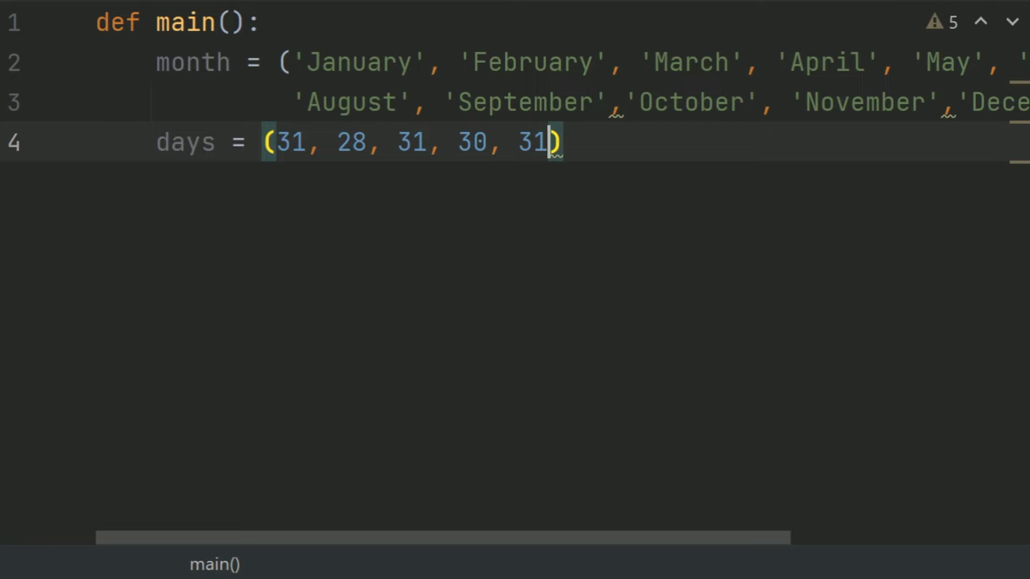
text(, 3)
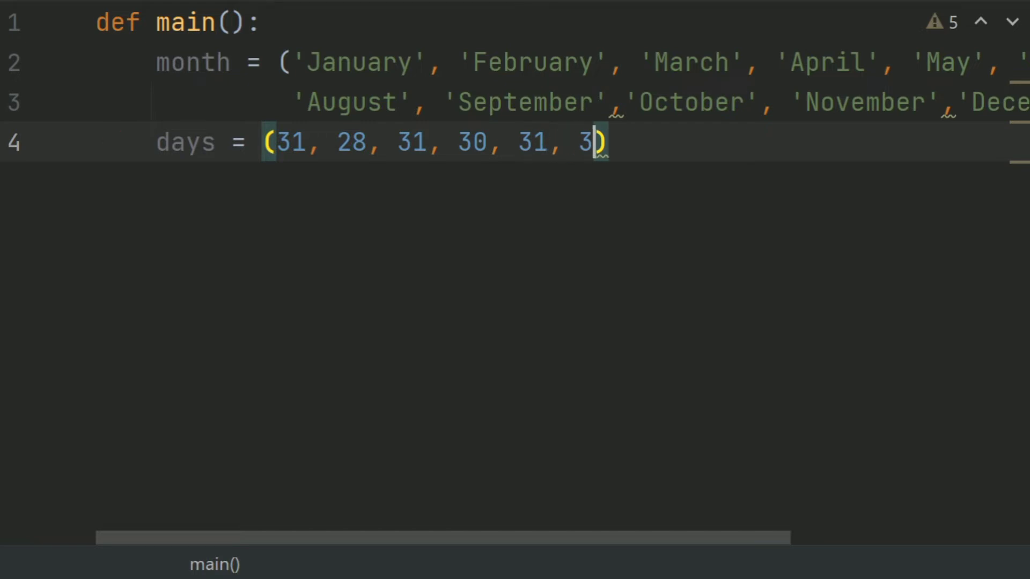
text(0)
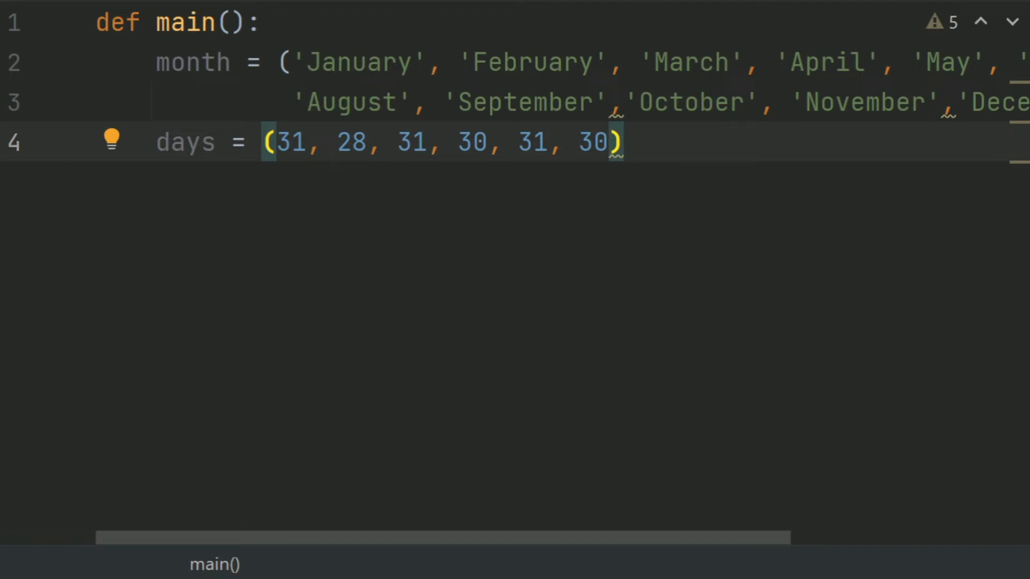
text(,)
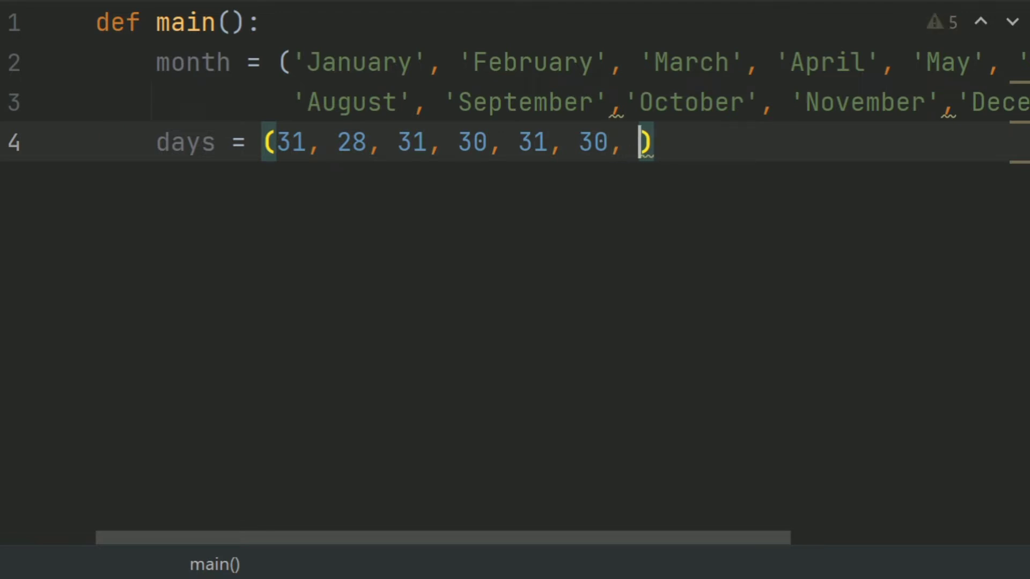
text(31,)
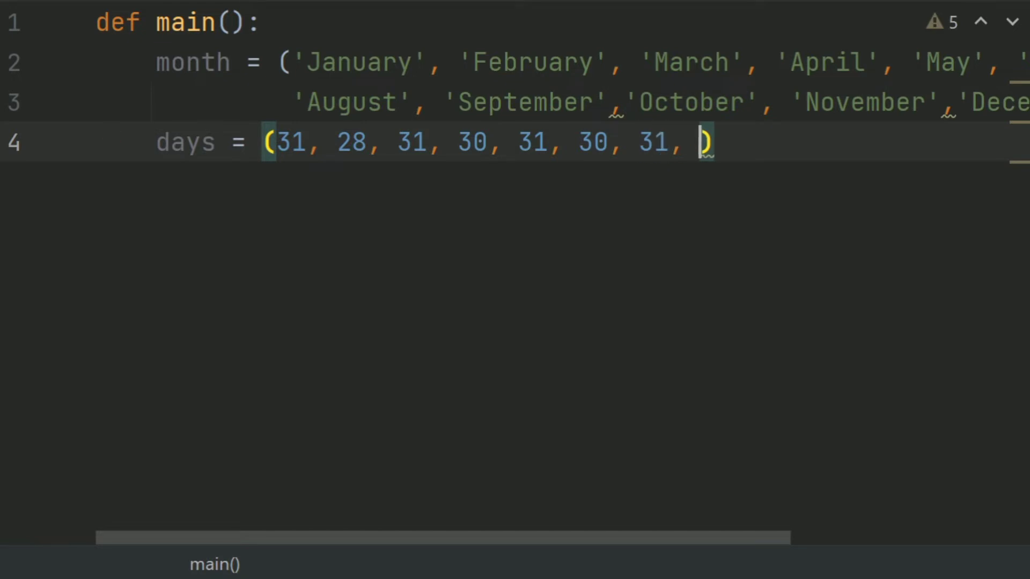
text(31,)
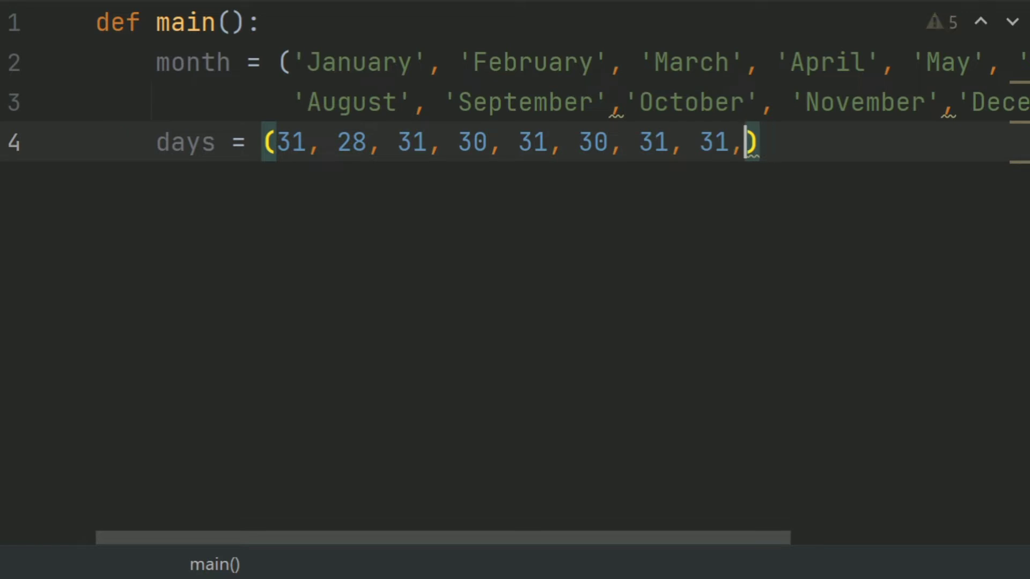
text(30)
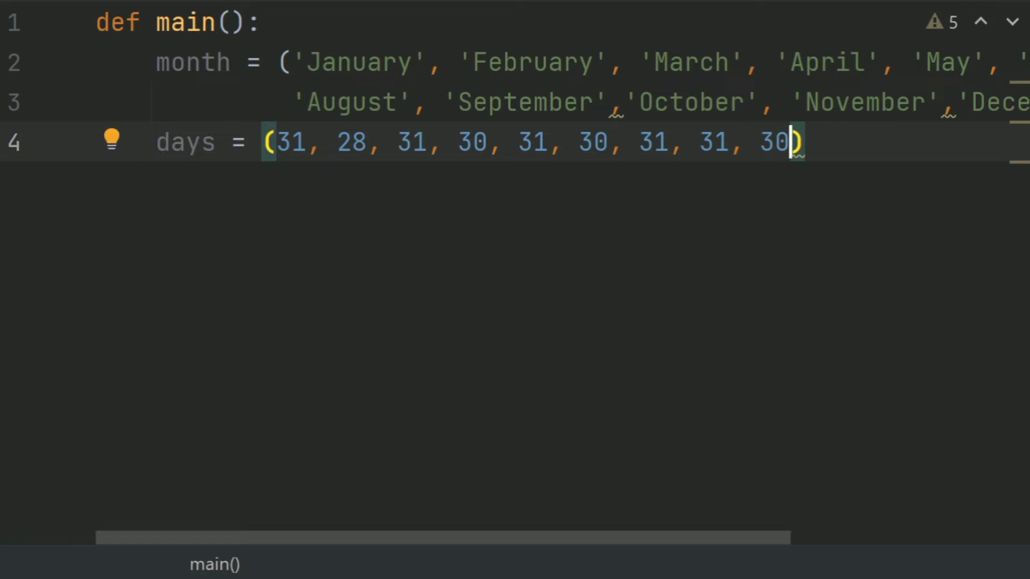
text(, 31, 30, 3)
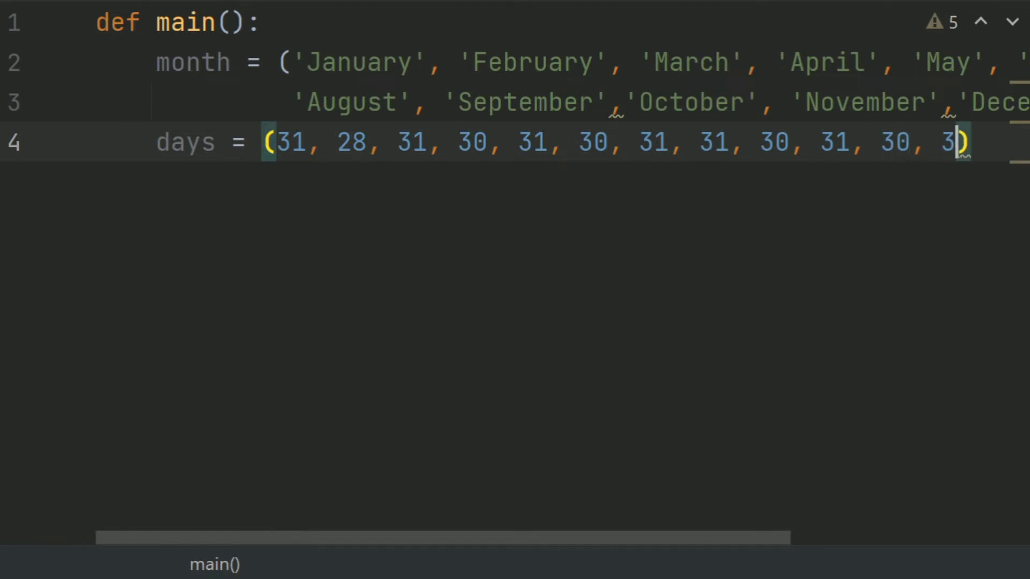
text(1)
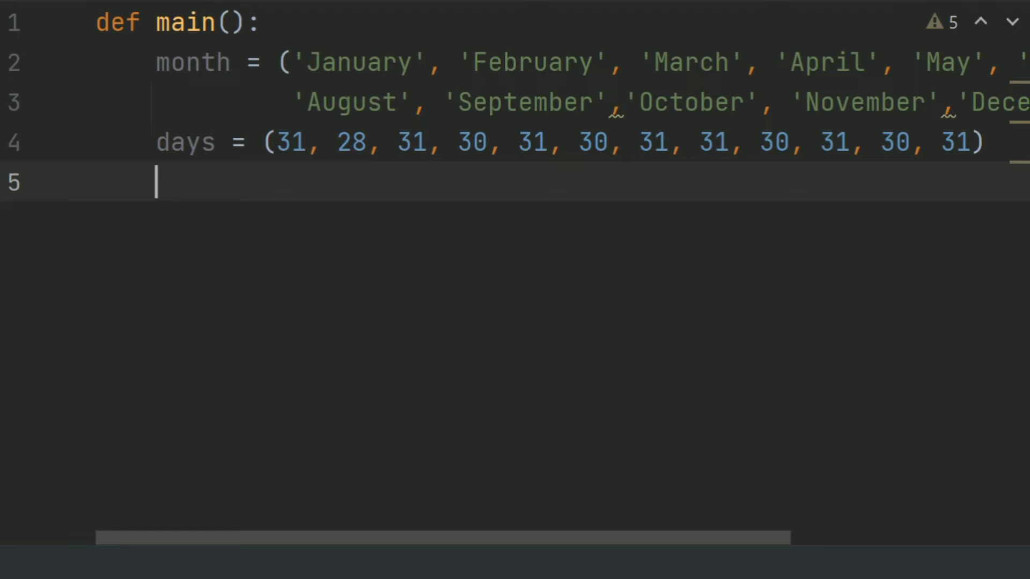
- Write file = open('steps.txt', 'r'), fixing the mistyped 'dile' to 'file'
text(dile)
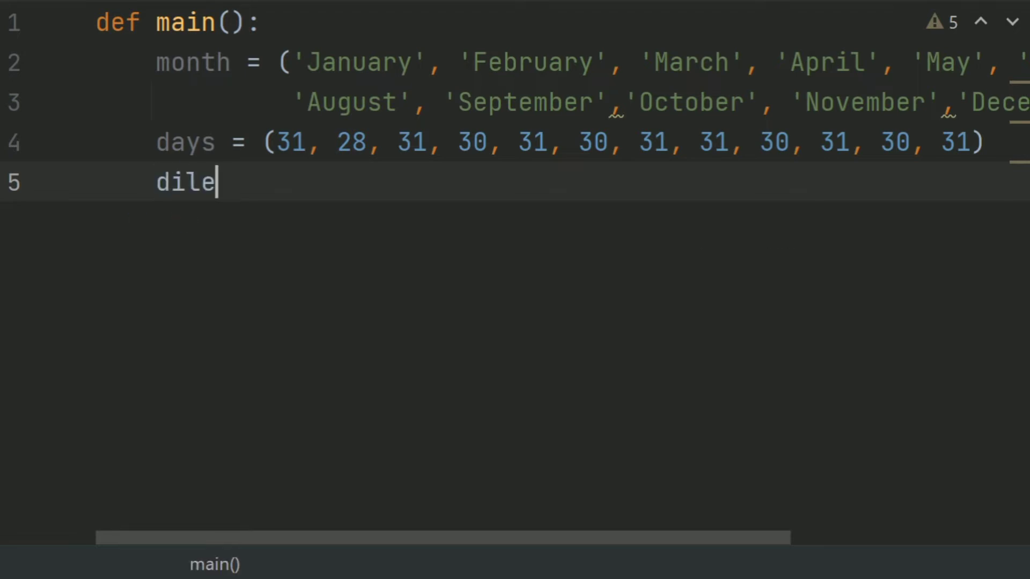
key(ctrl+backspace)
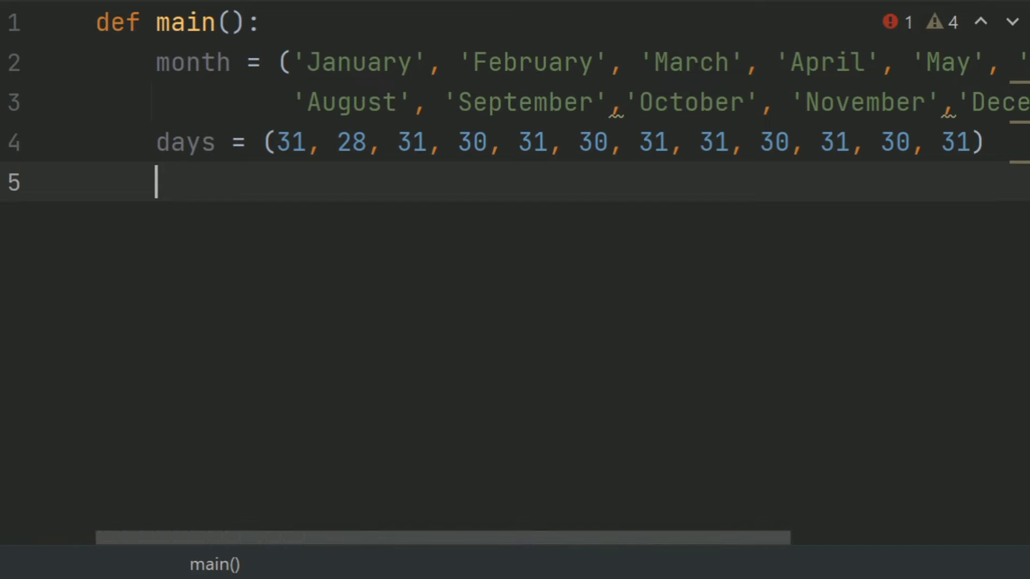
text(file)
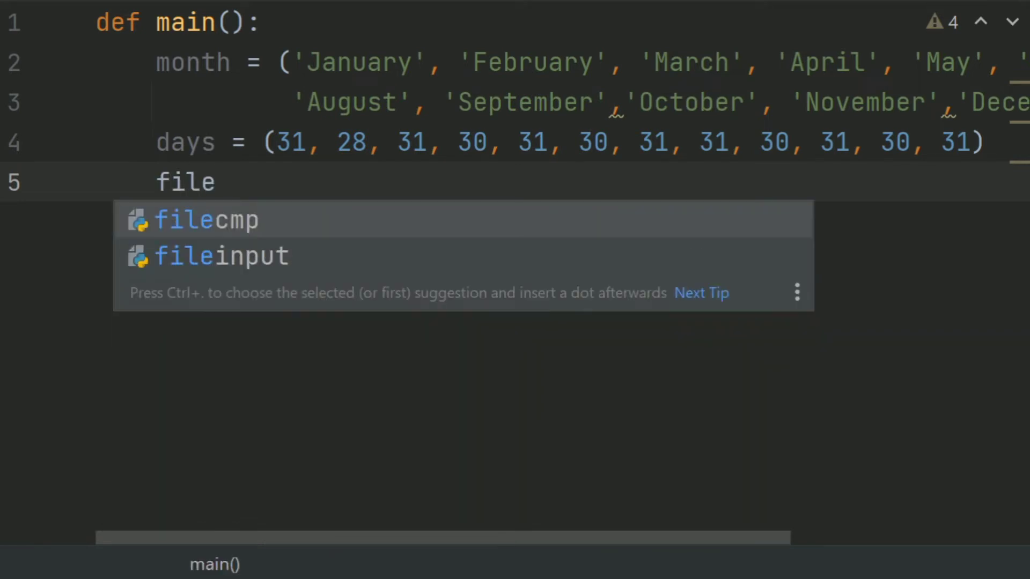
text(= open('steps.txt)
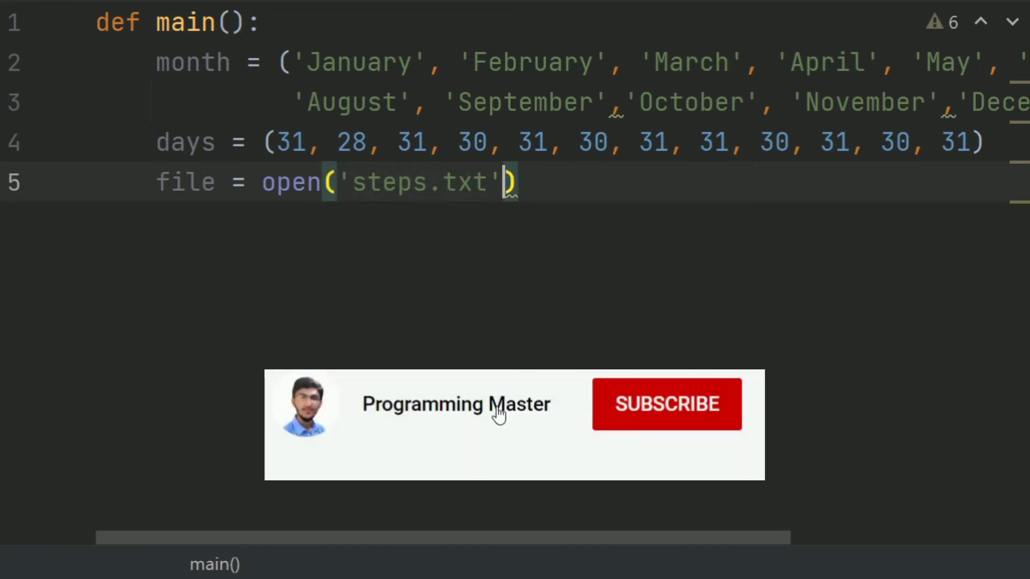
text(, 'r)
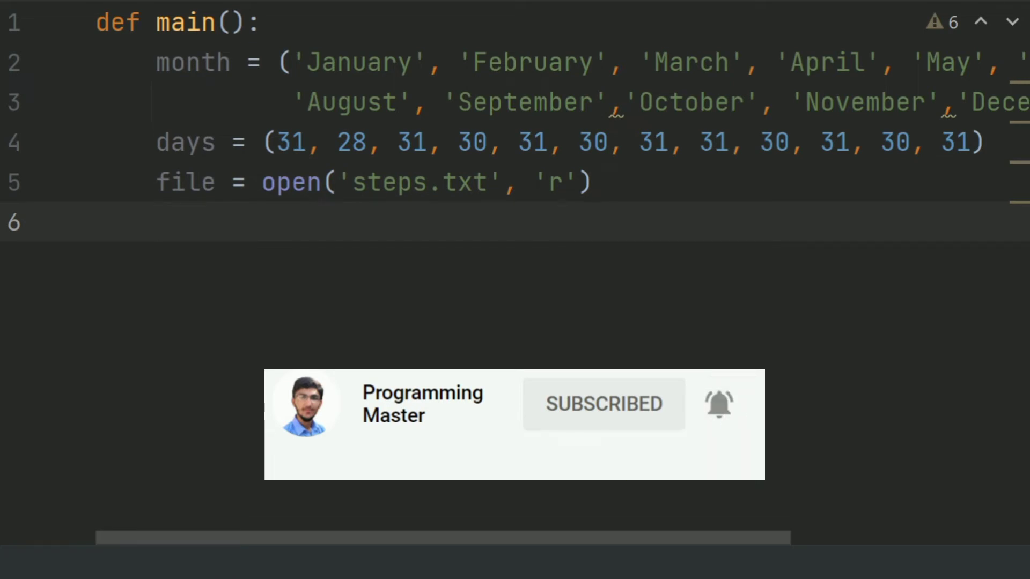
- Add the month loop for x in range(12):
text(for)
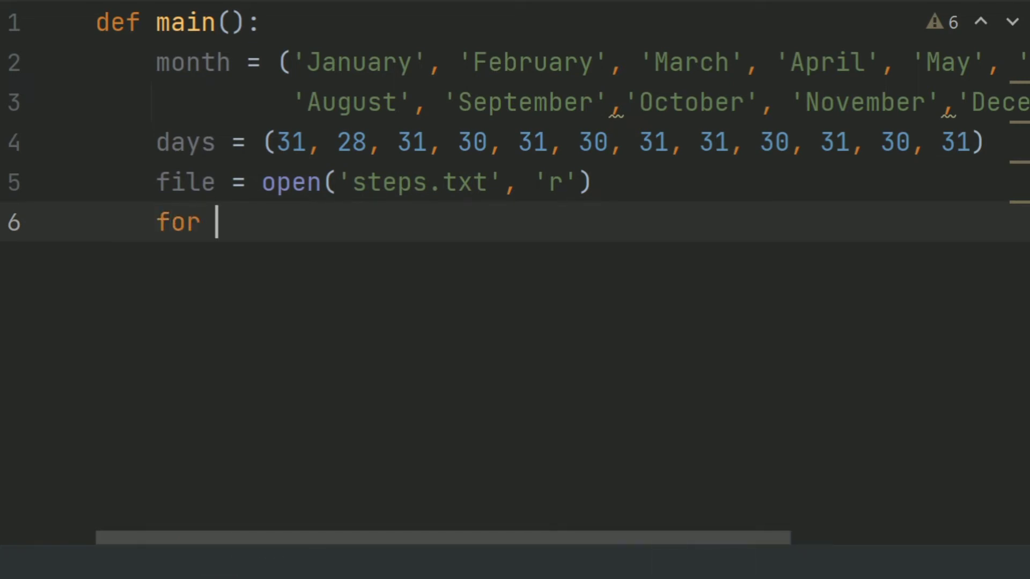
text(x in)
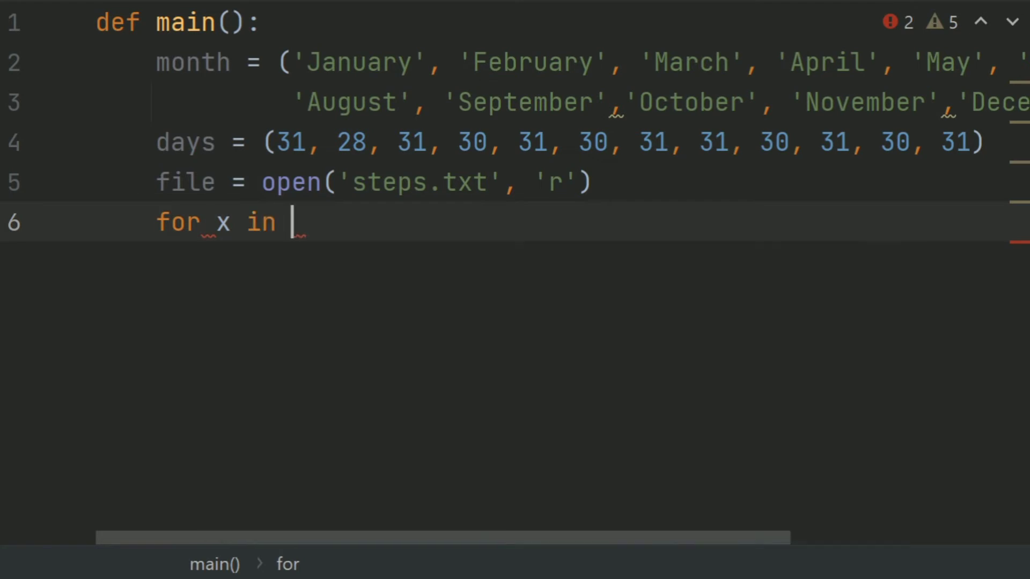
text(range)
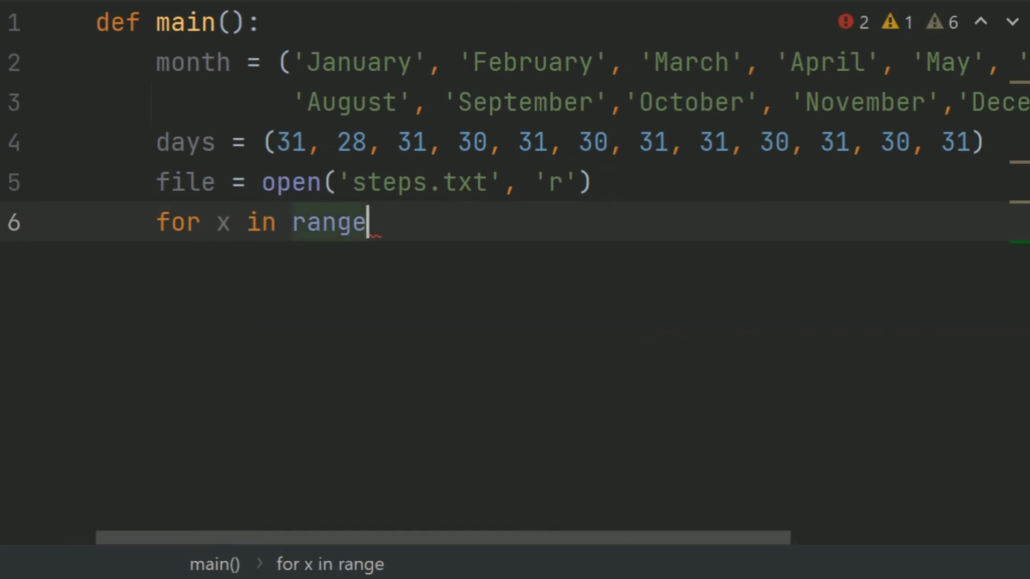
text(()
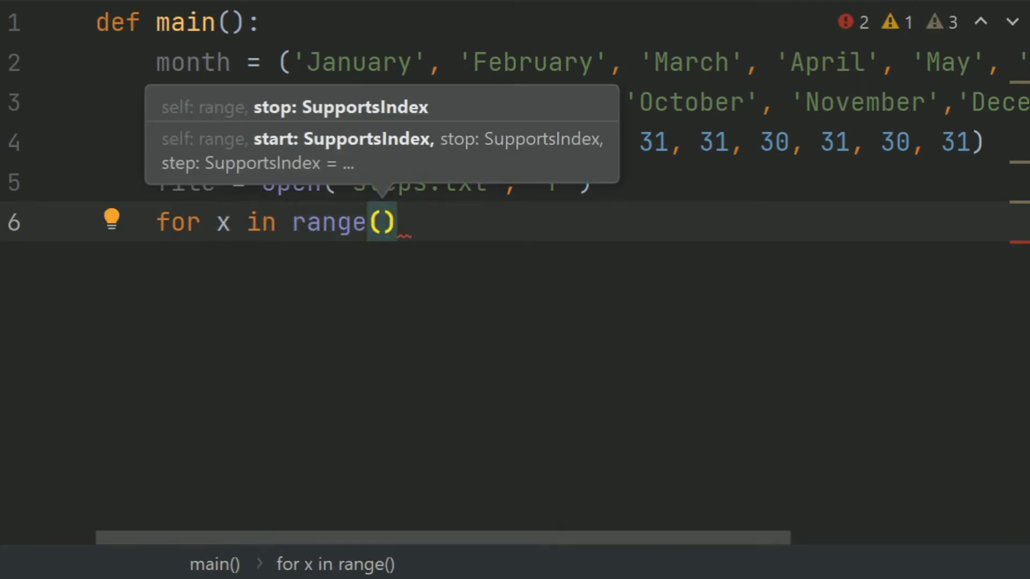
text(12)
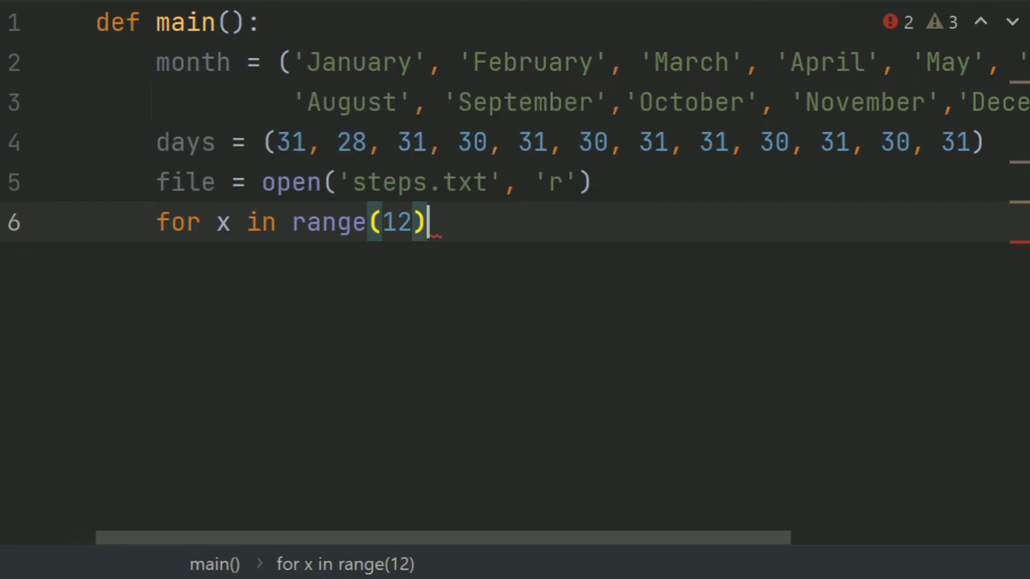
text(:)
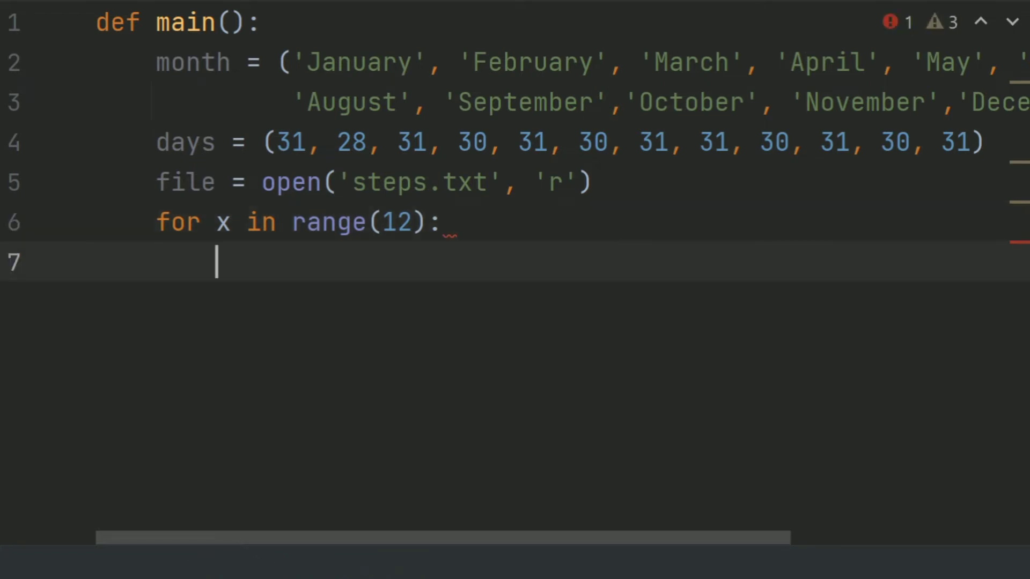
- Reset total = 0 and average = 0 at the top of the month loop
text(tota)
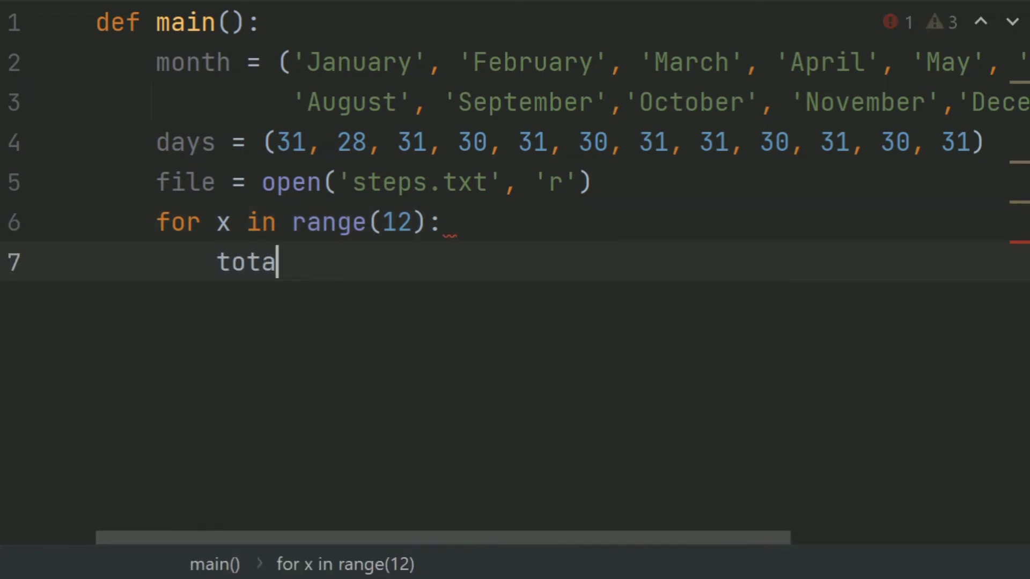
text(l =)
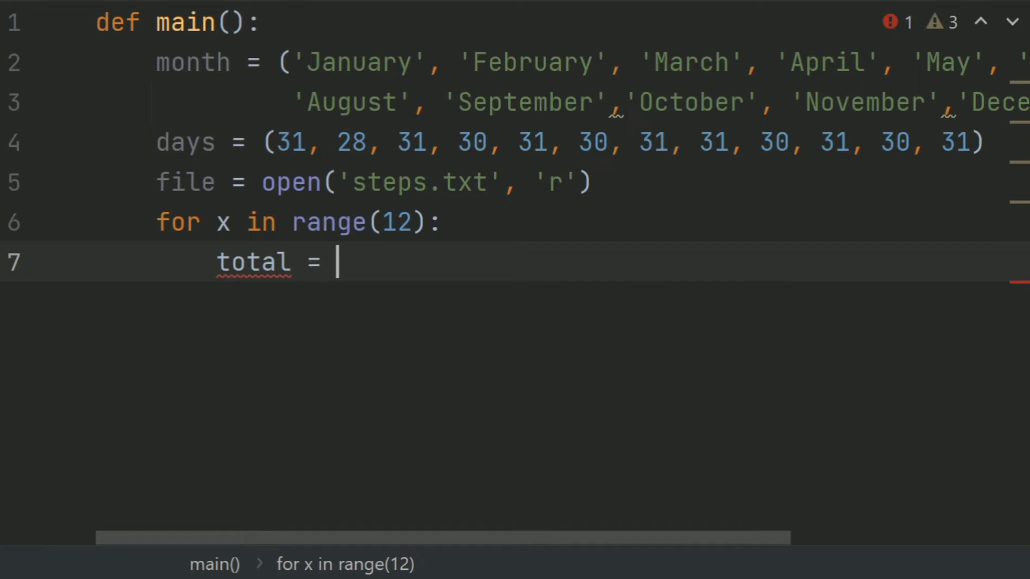
text(0)
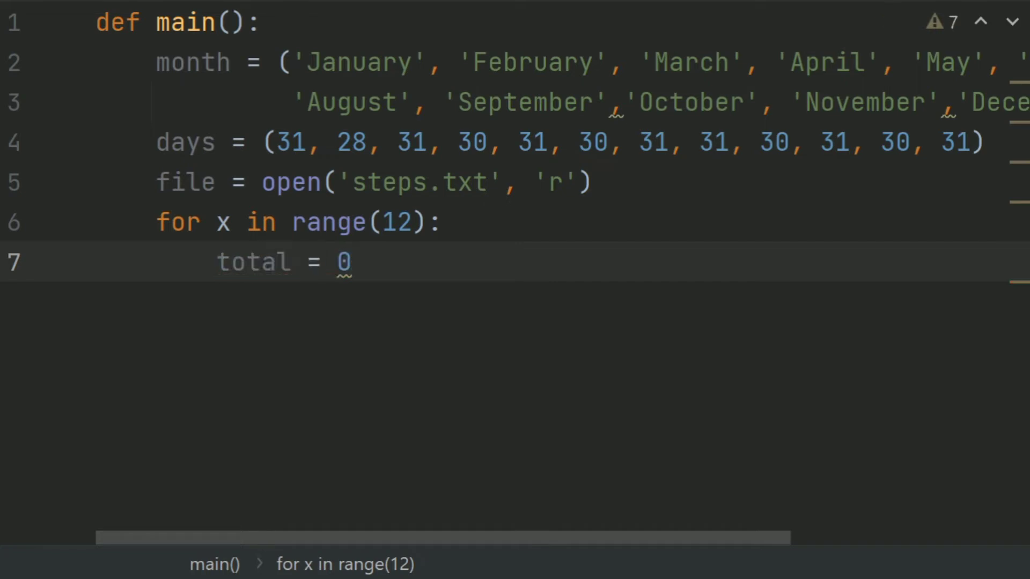
text(av)
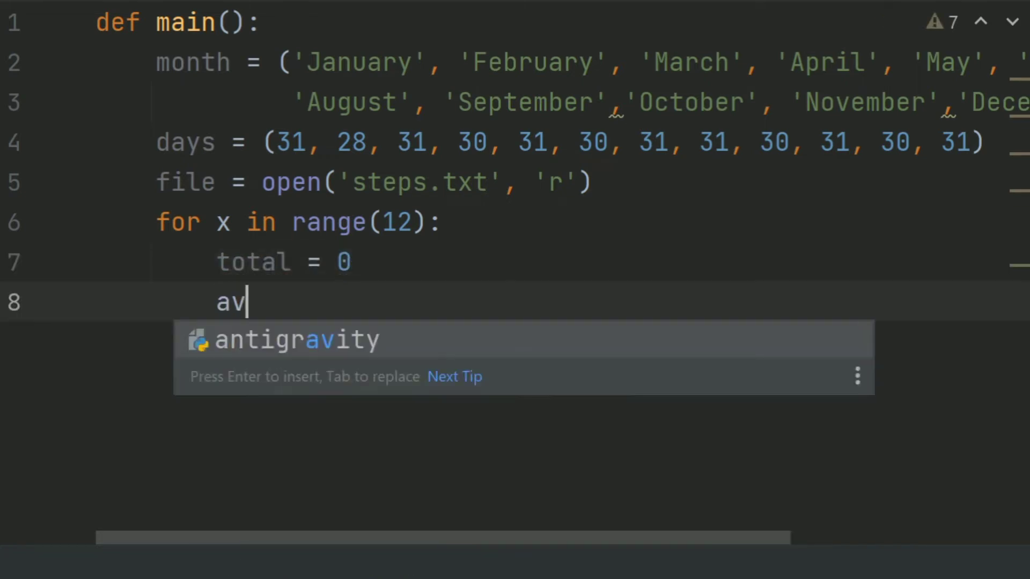
text(erage =)
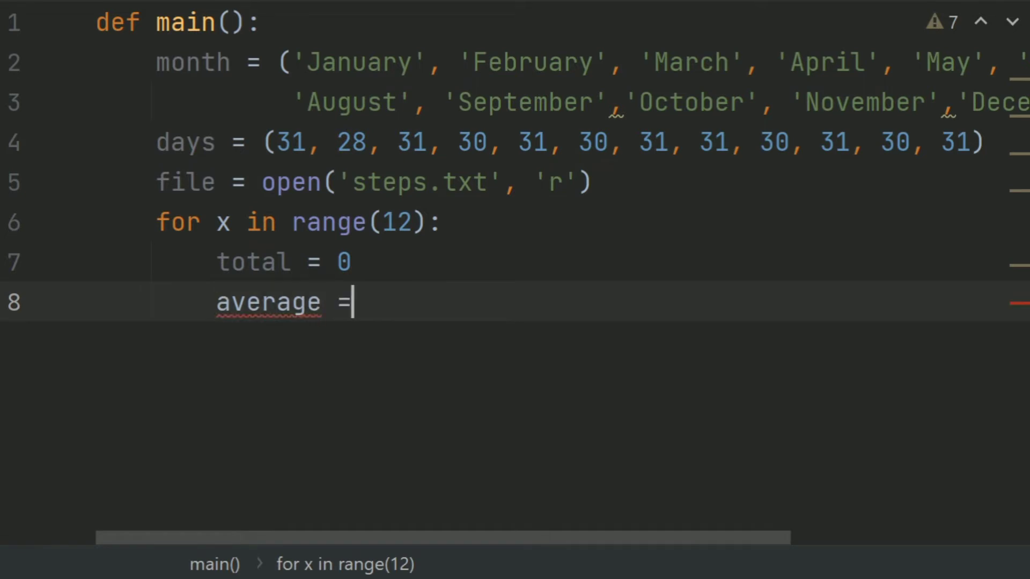
text(0)
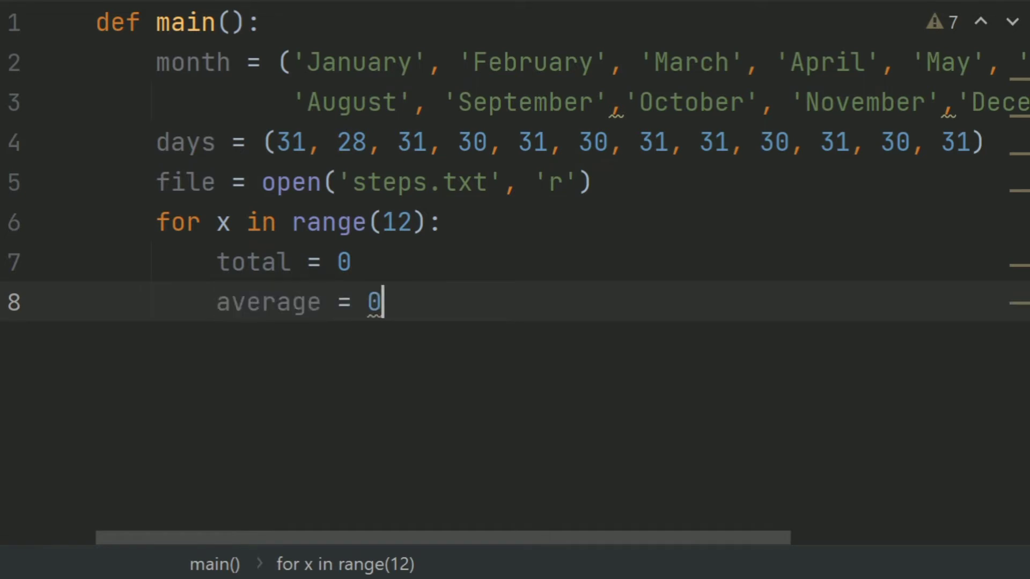
key(Return)
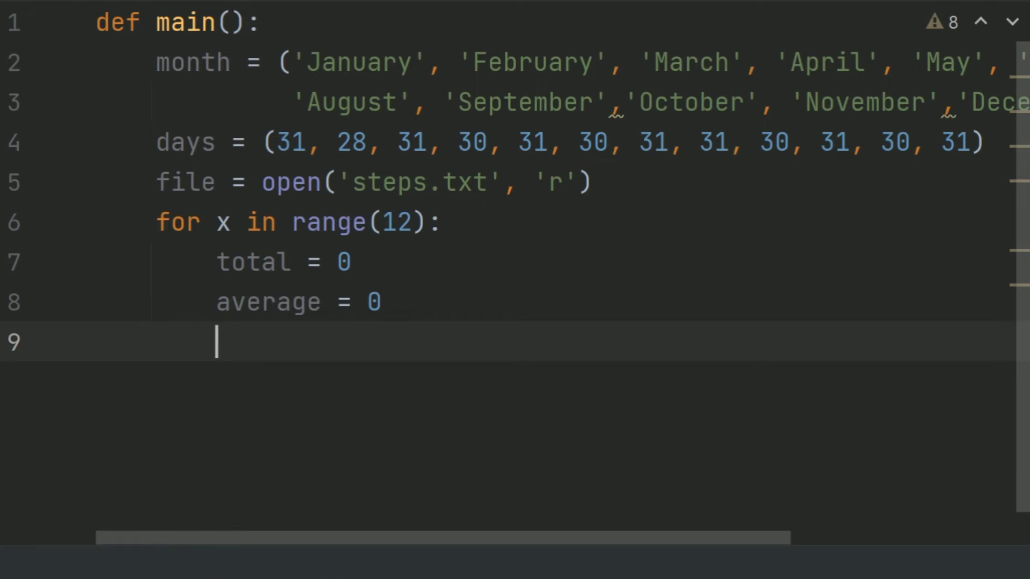
- Add the inner day loop for y in range(days[x]):
text(for y i)
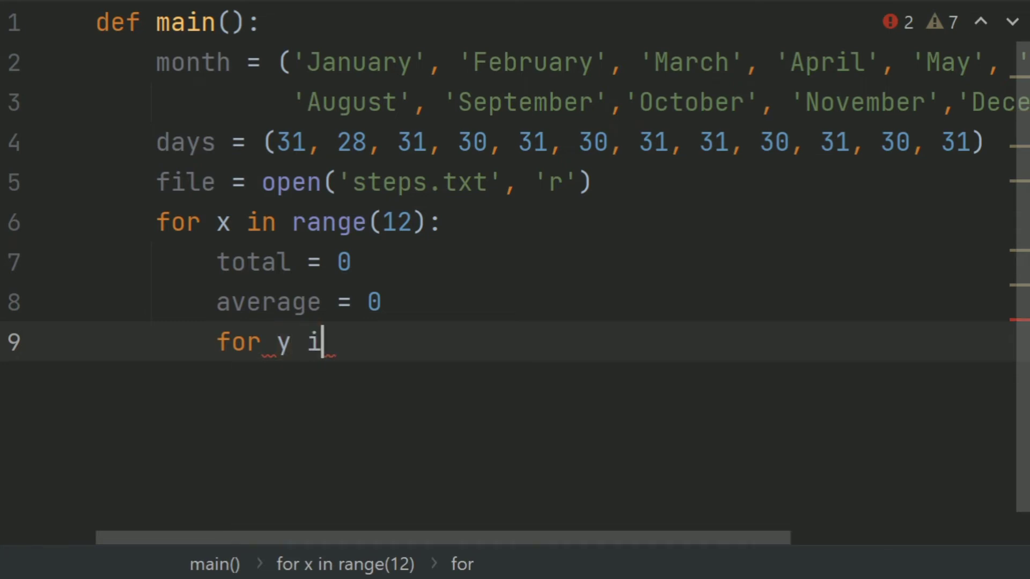
text(n range)
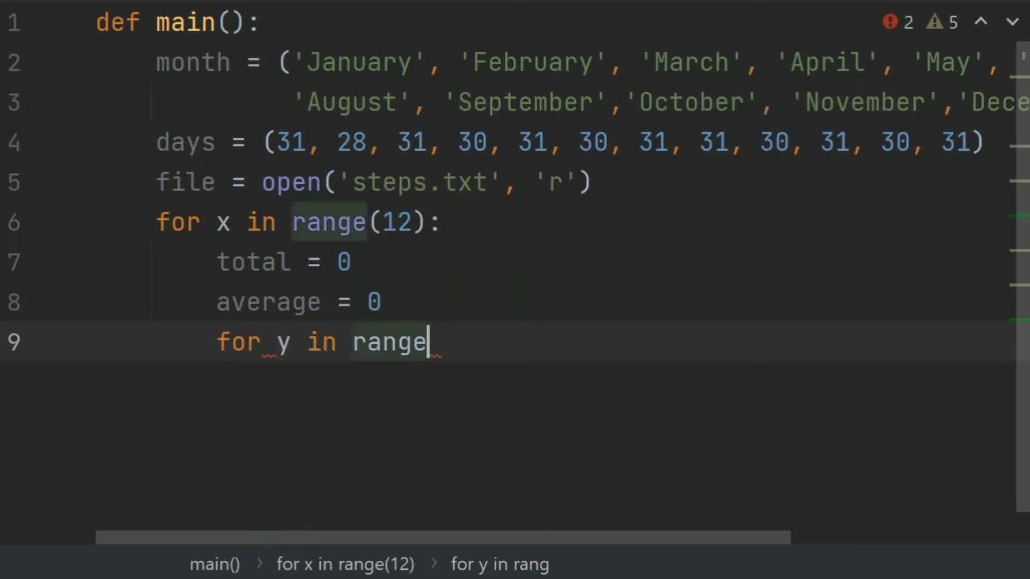
text(()
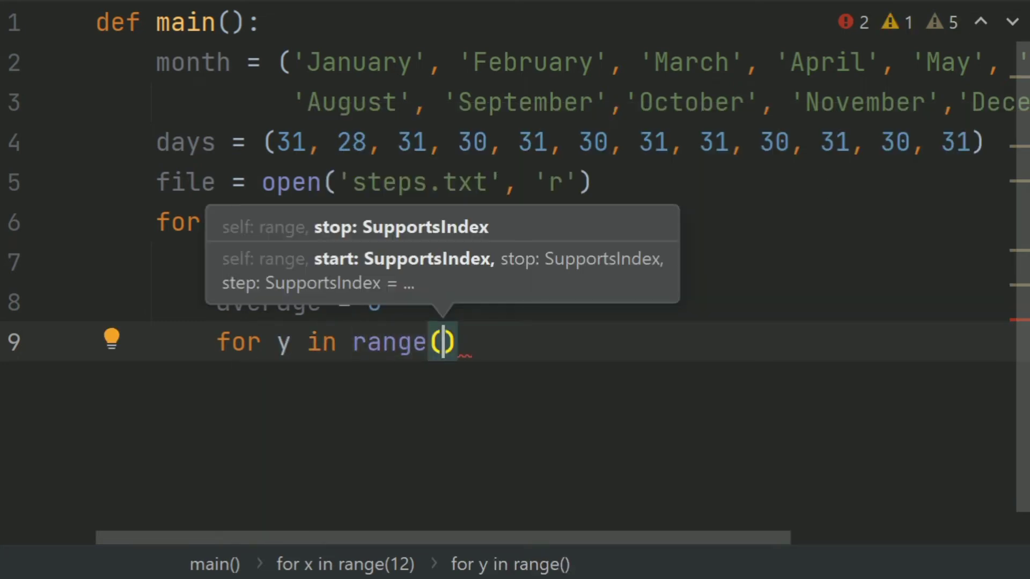
text(days)
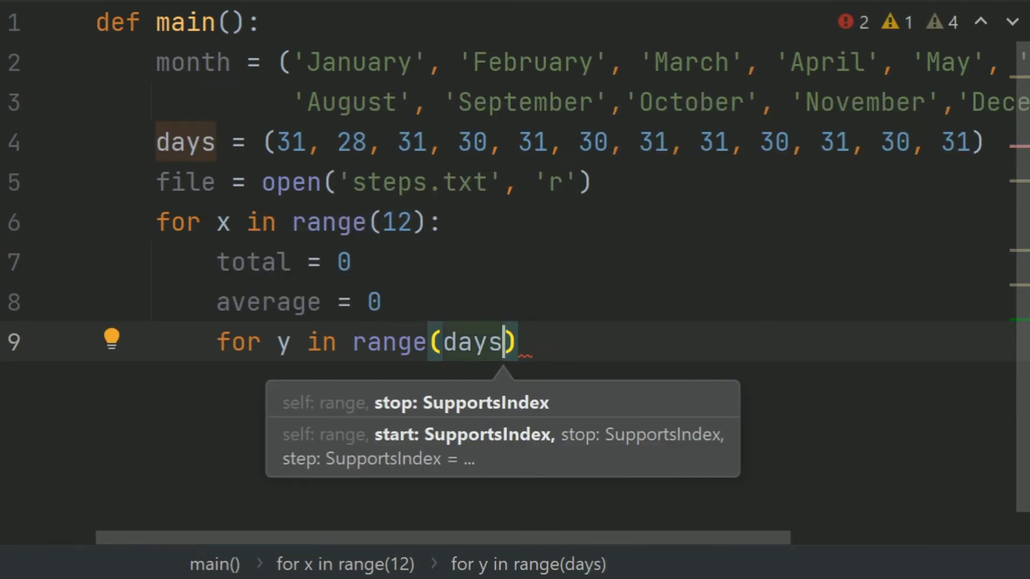
text([)
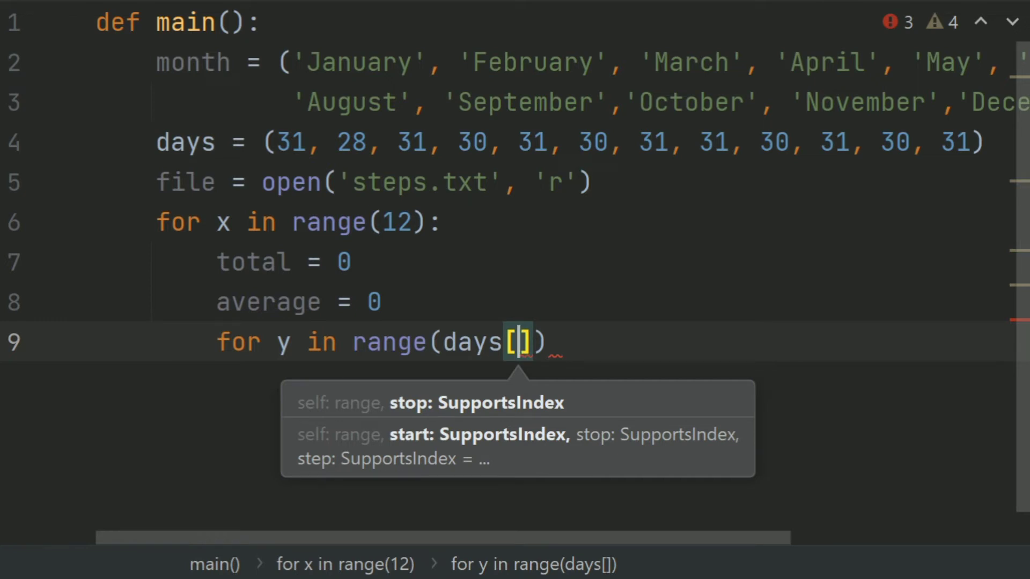
text(x)
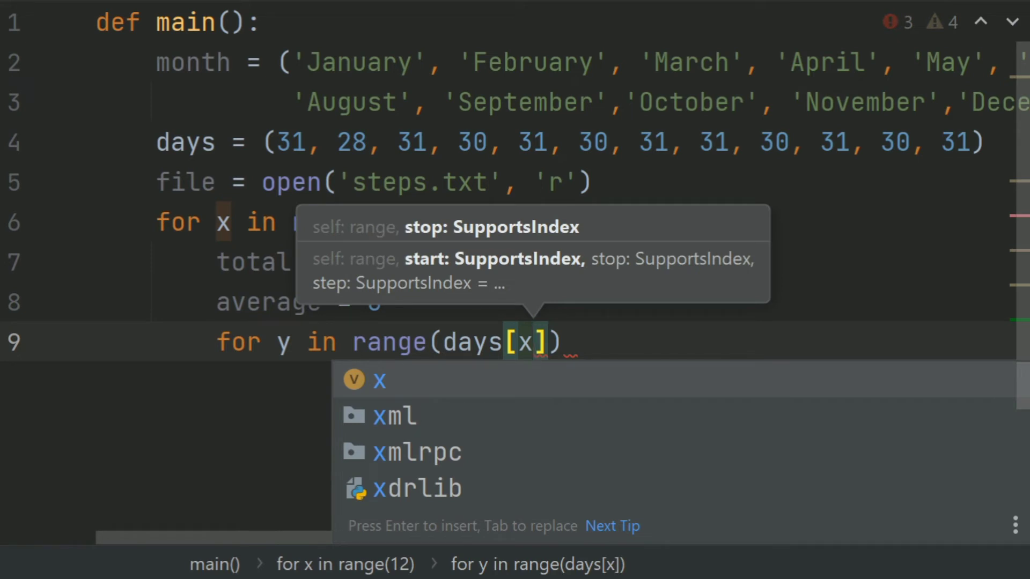
key(Escape)
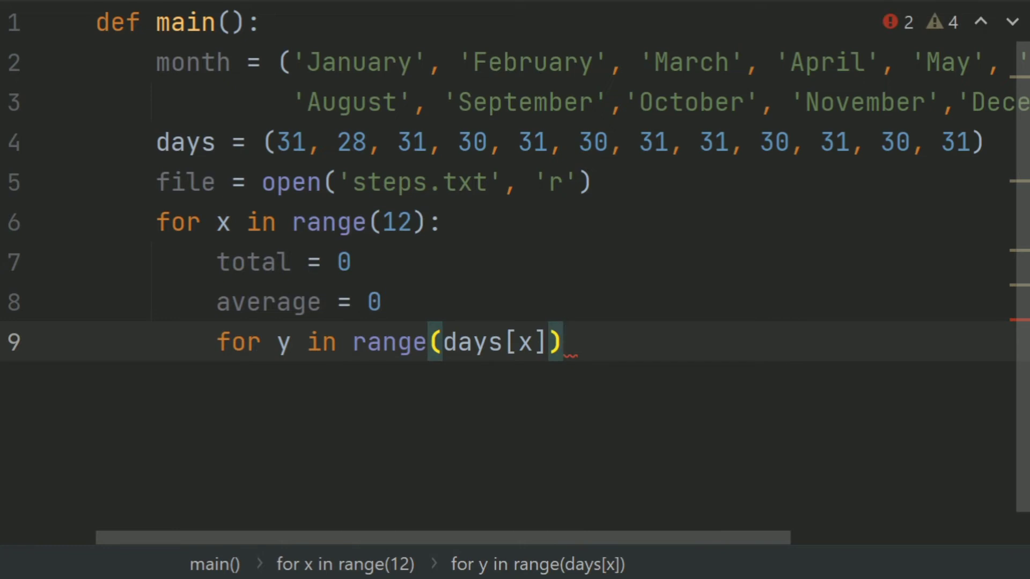
text(:)
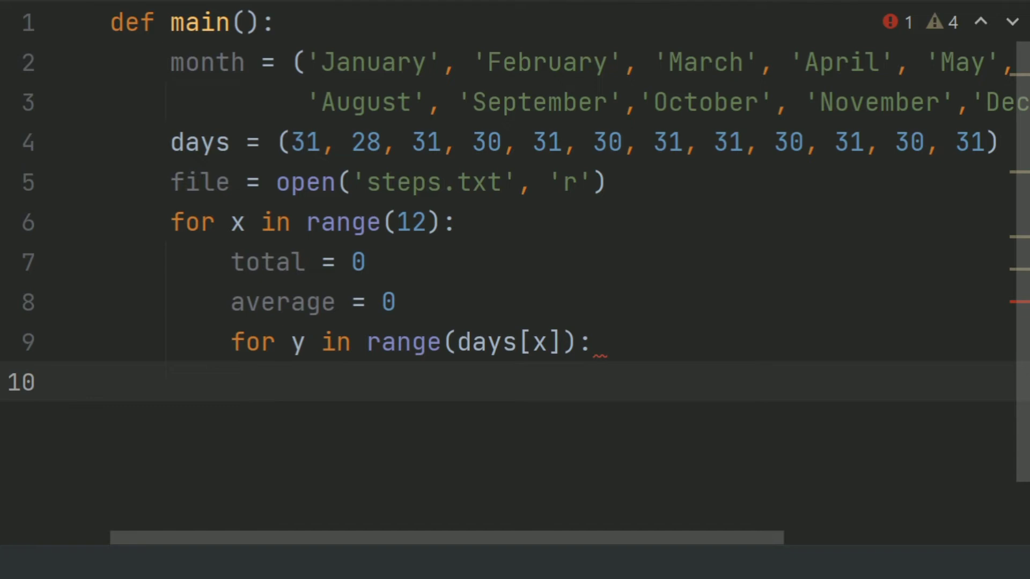
- Begin steps = int(file. using the int completion
text(ste)
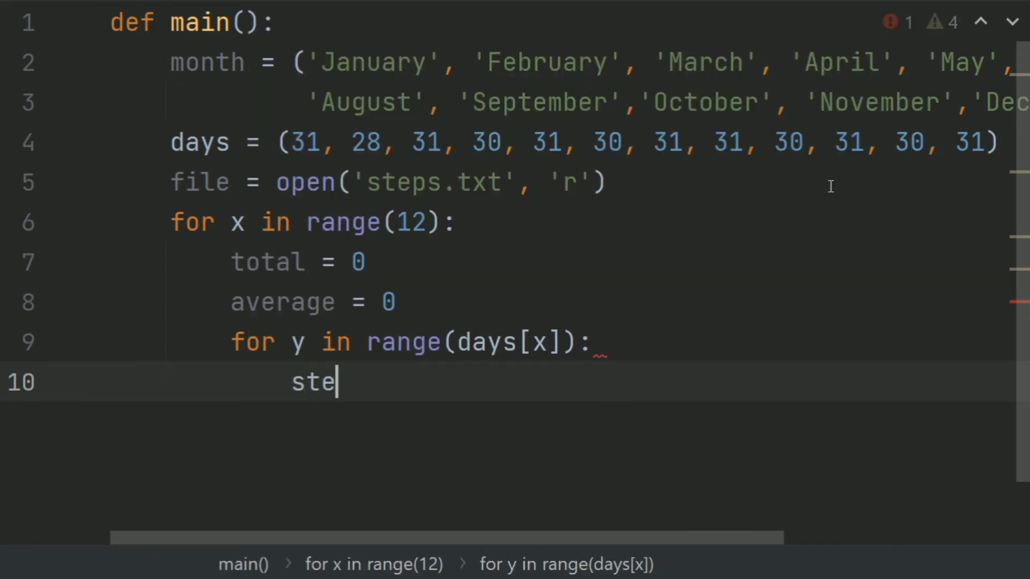
text(ps)
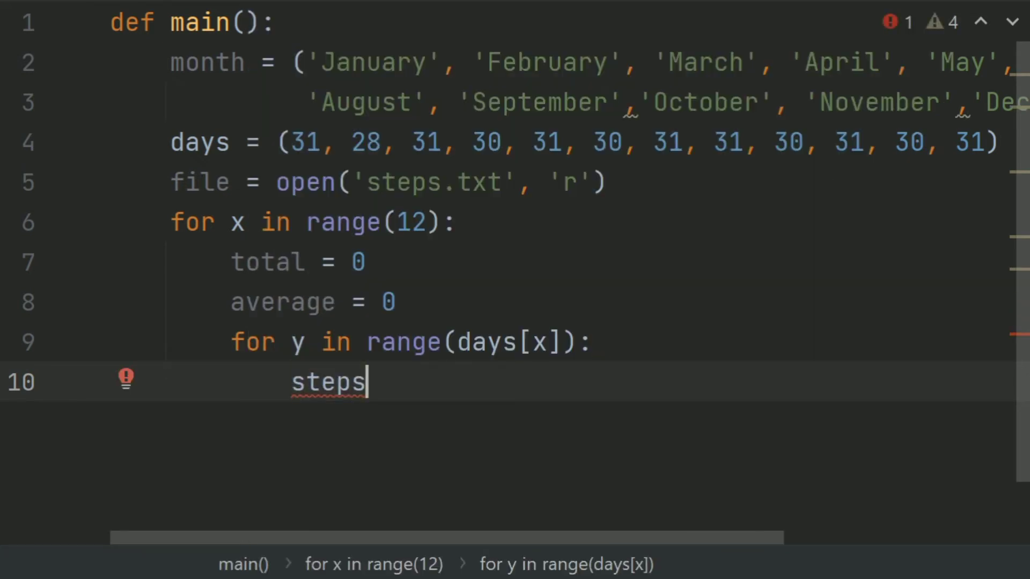
text(= in)
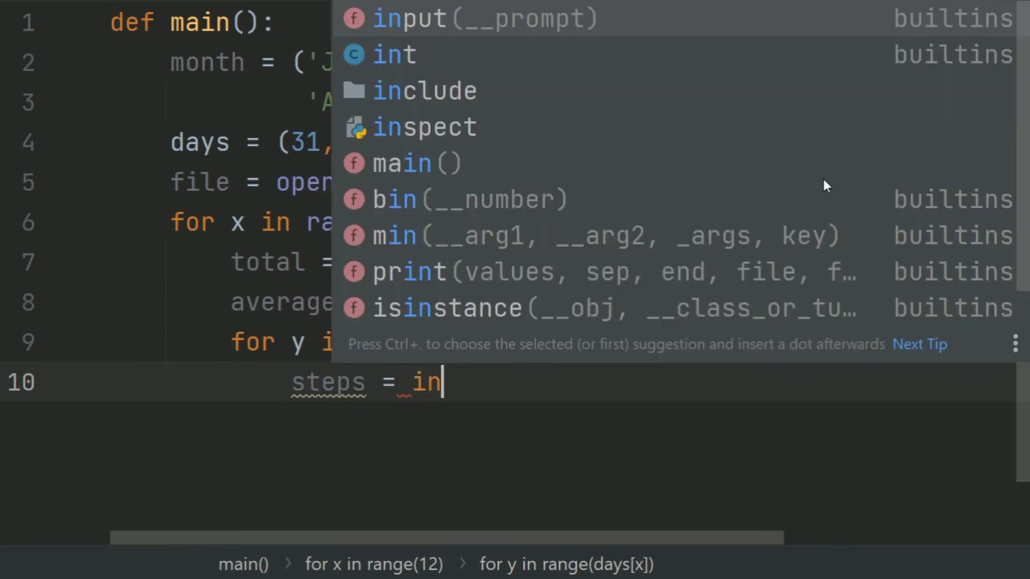
click(394, 54)
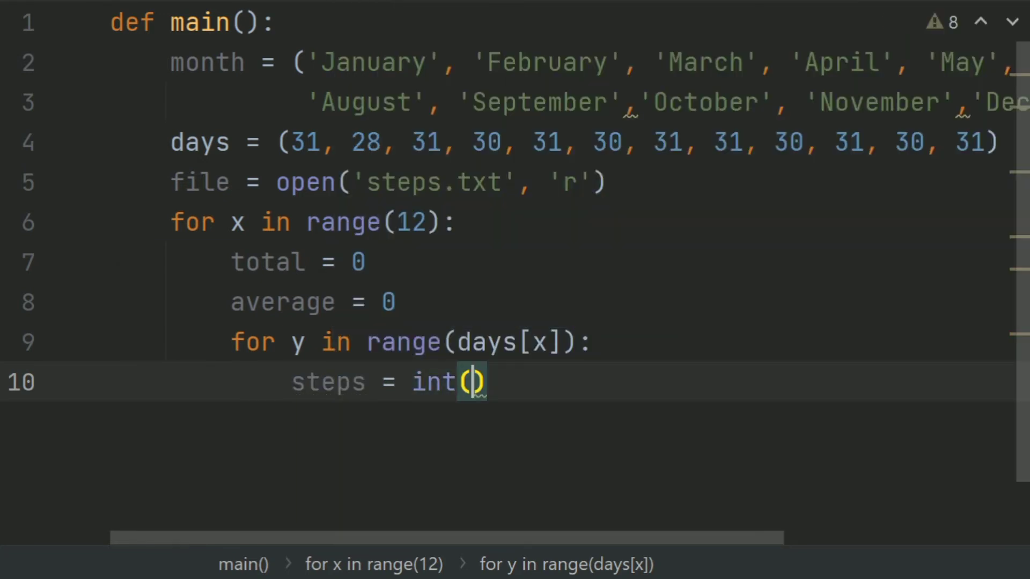
text(()
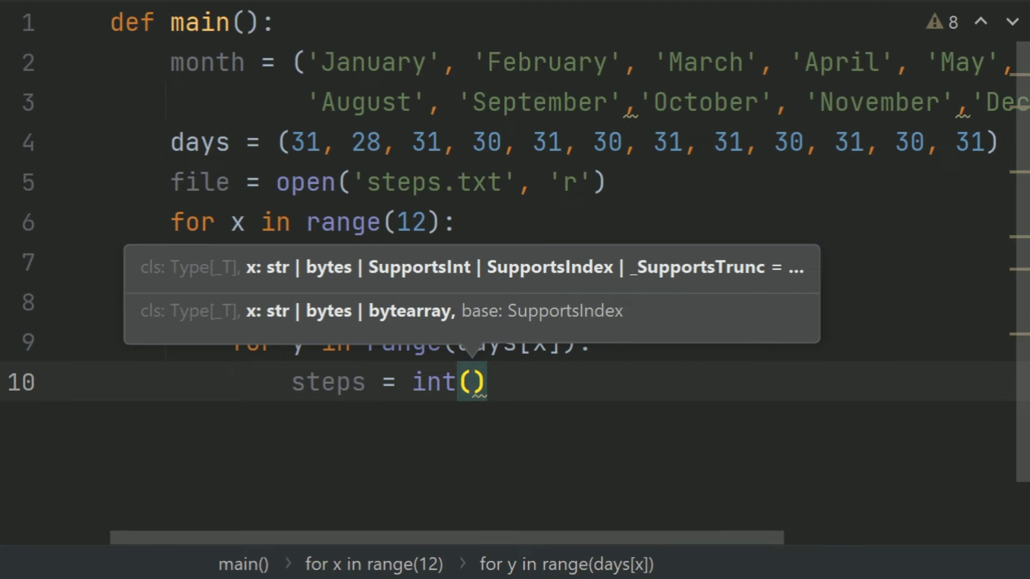
text(file.readline()
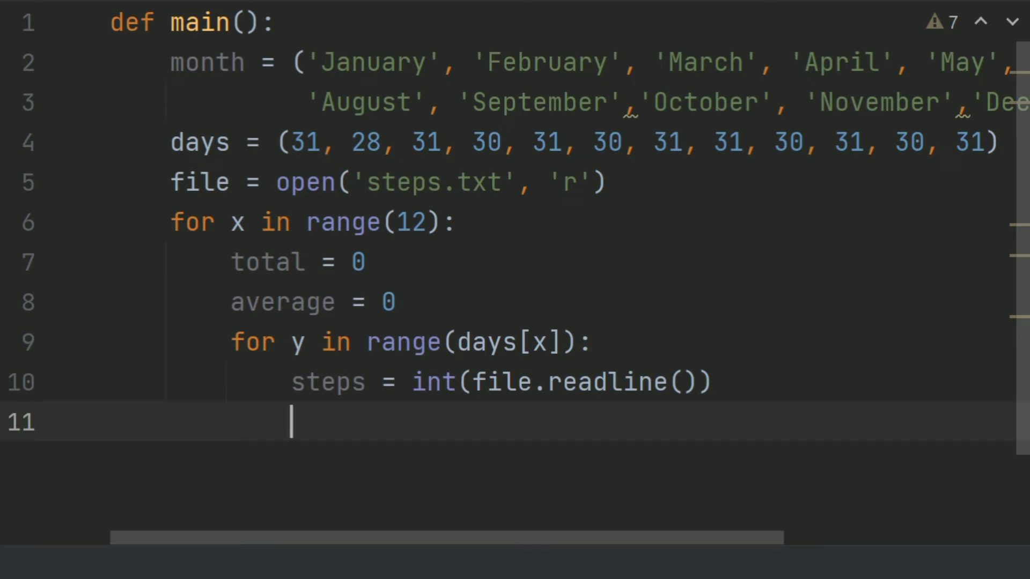
- Add total += steps inside the day loop and move back to the month-loop level
text(t)
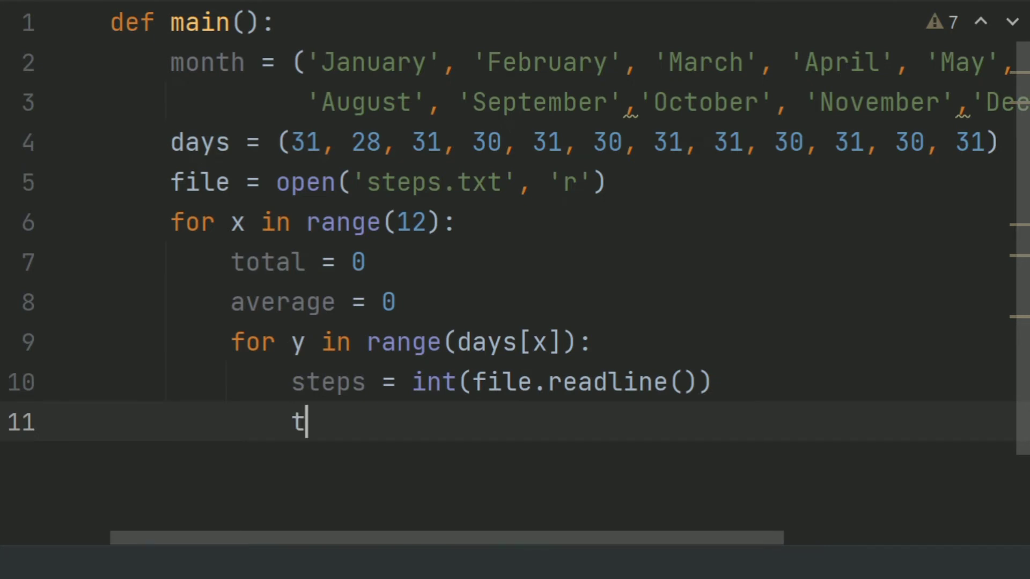
text(otal +)
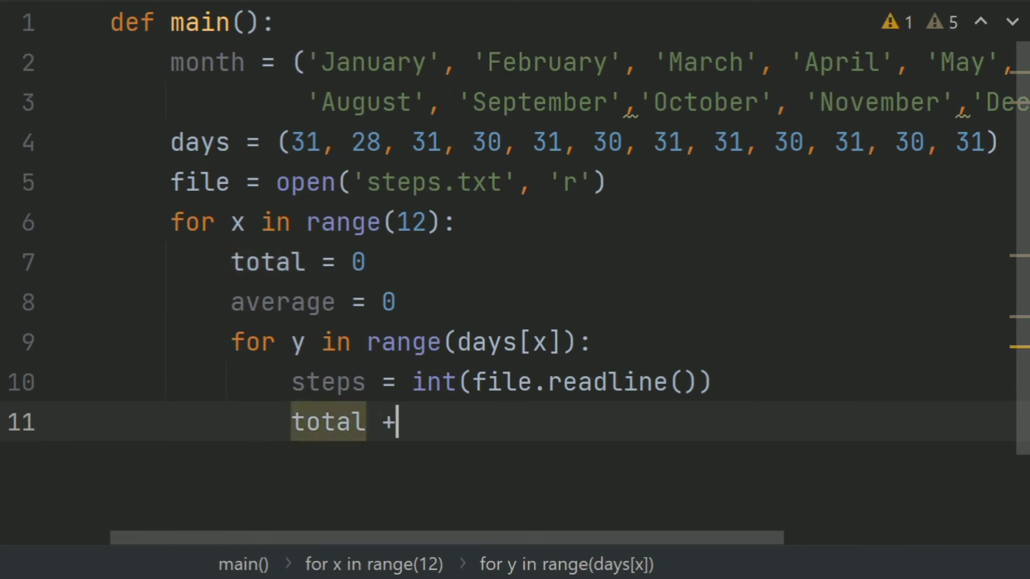
text(= ste)
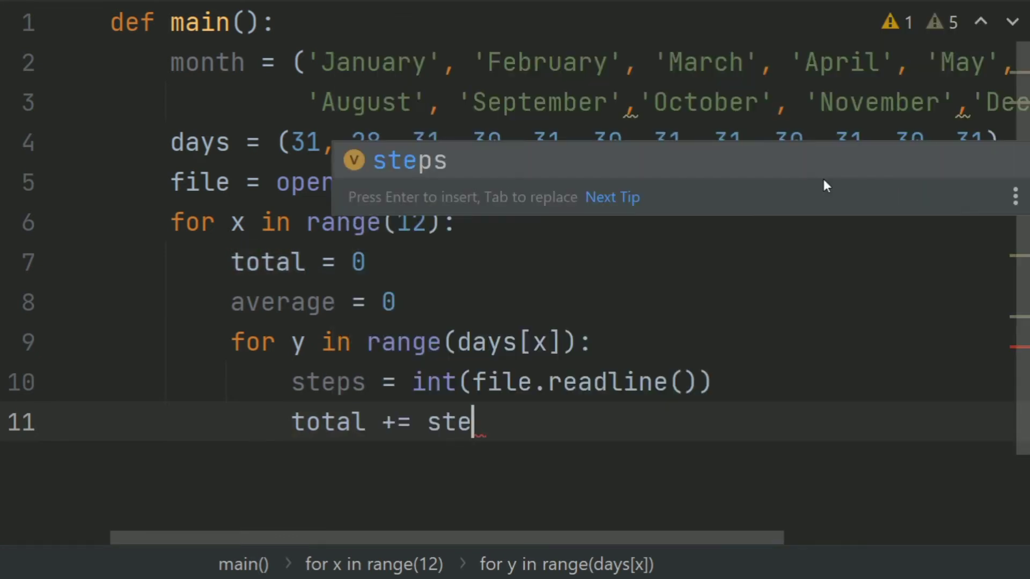
key(enter)
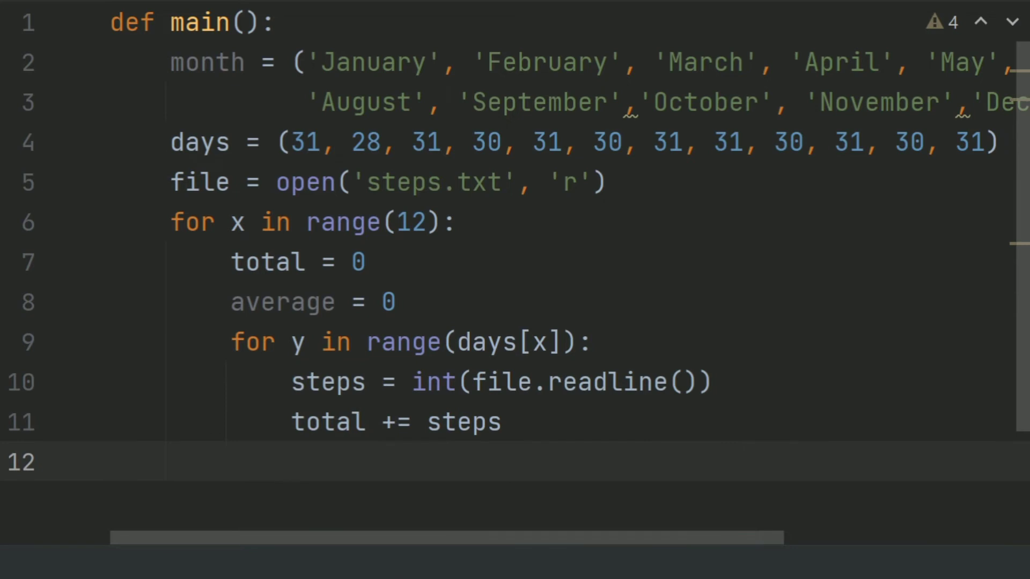
click(230, 462)
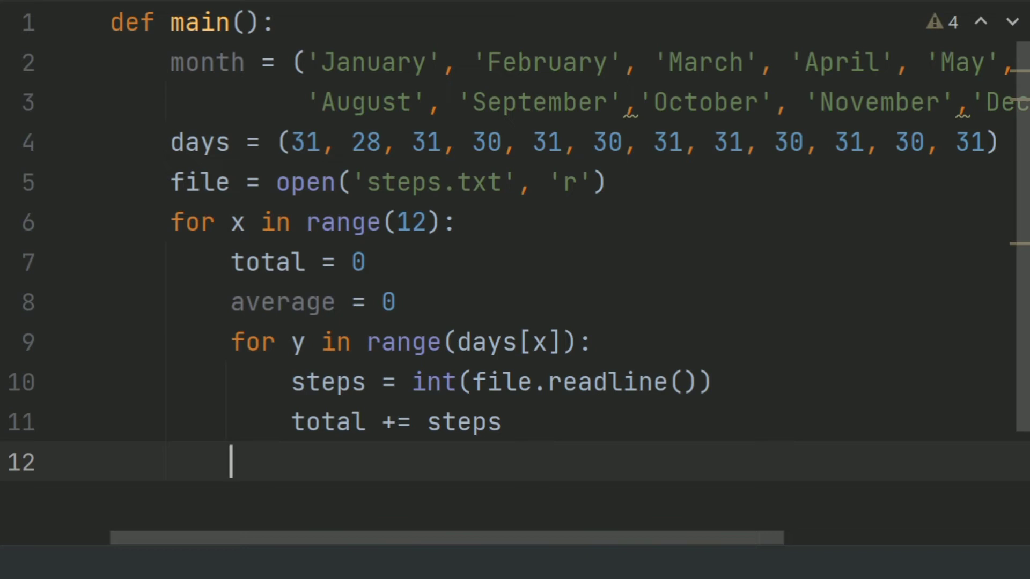
- Compute average = total/ days[x] for the current month
text(average =)
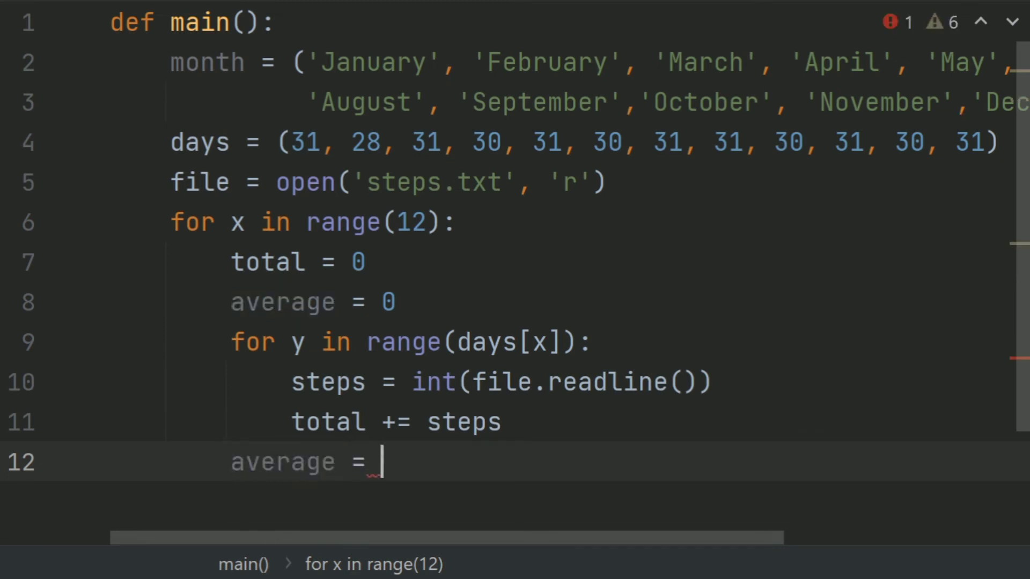
text(total)
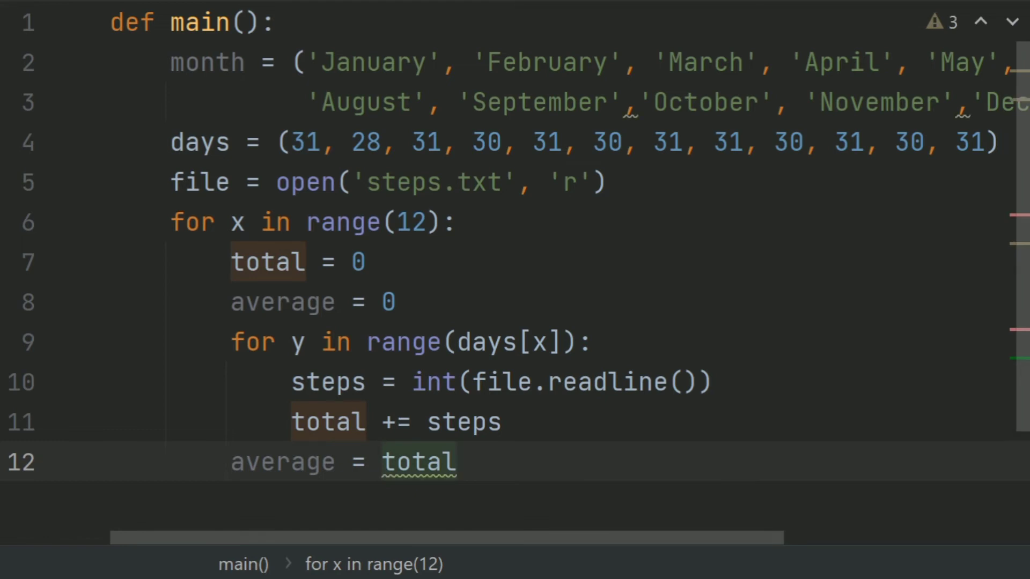
text(/ days)
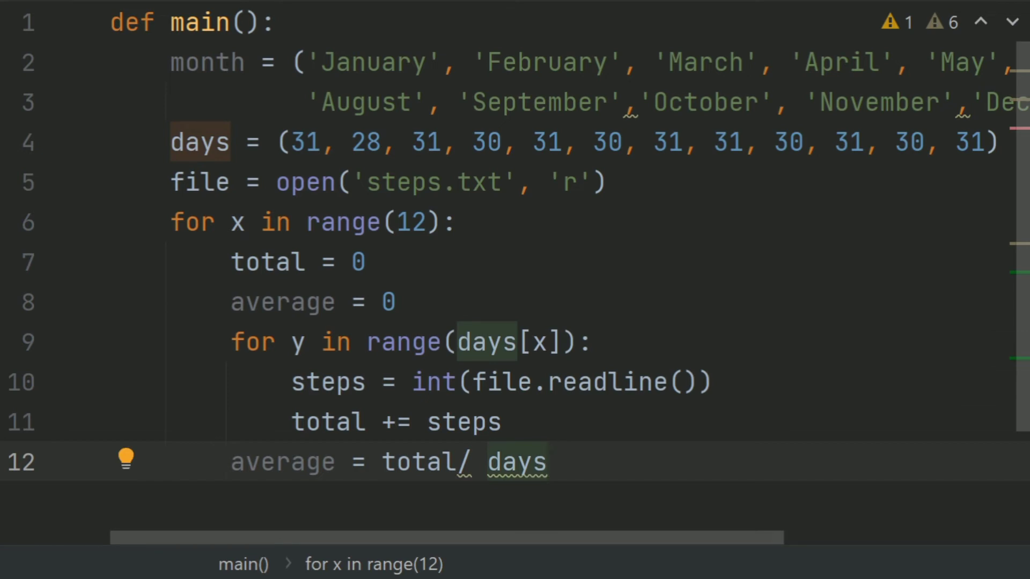
text([])
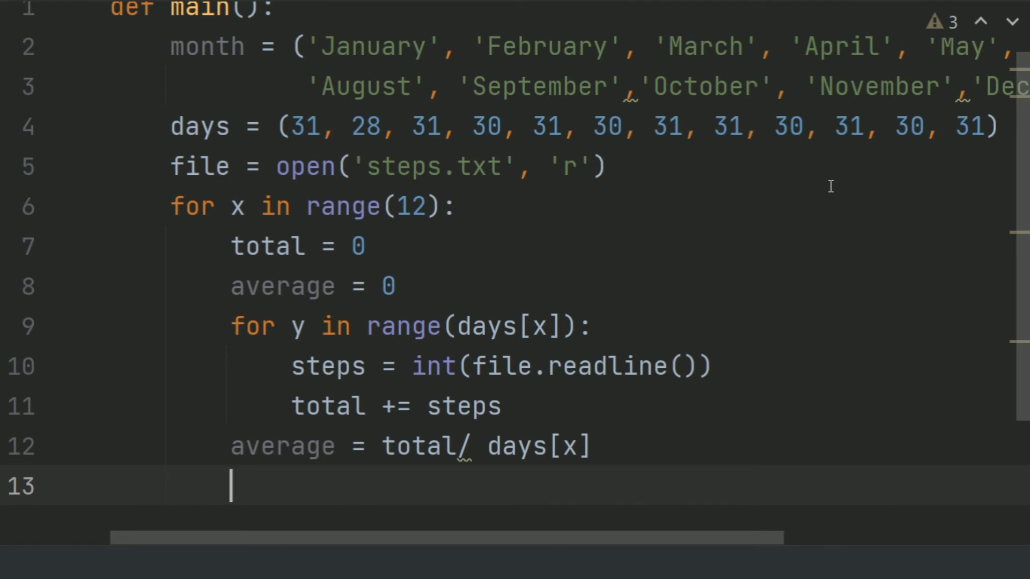
- Print "The average steps taken for month of", month[x], "is"
text(p)
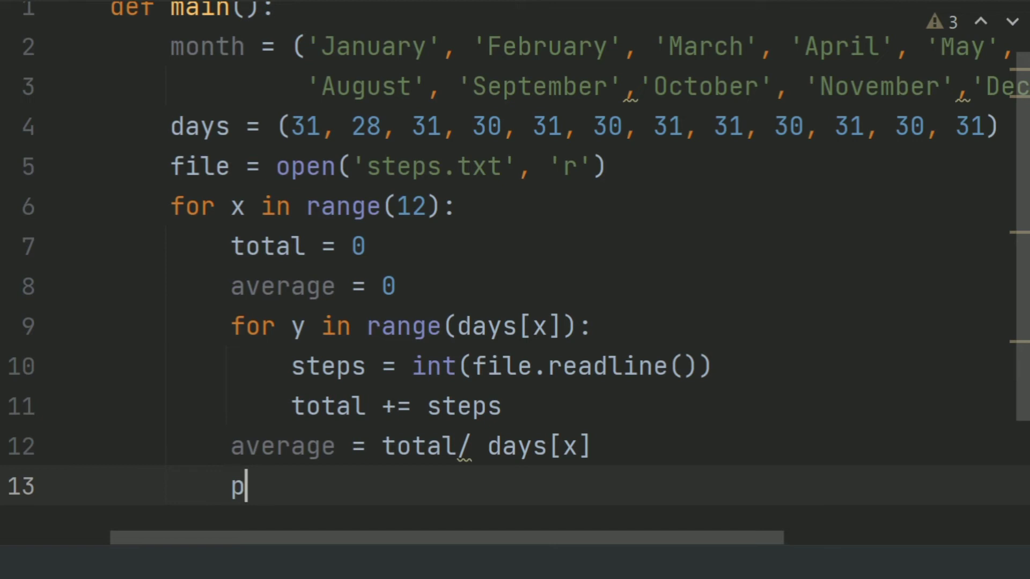
text(rin)
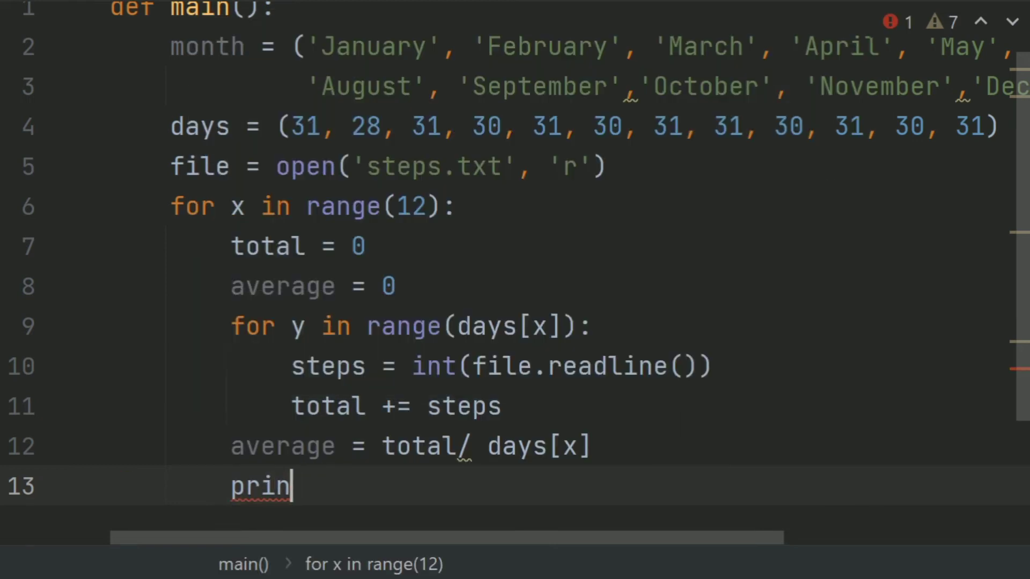
text(t())
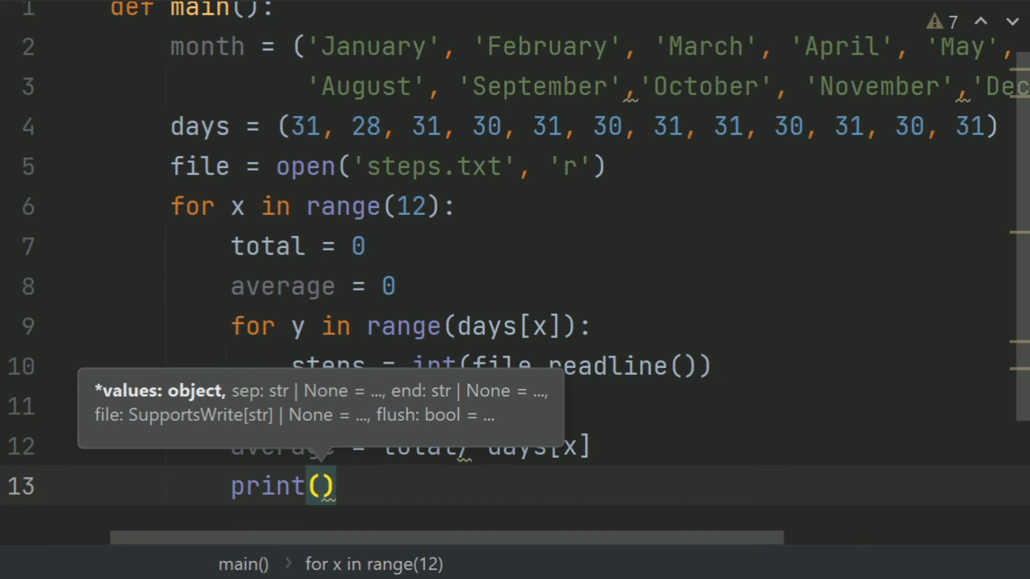
text("T)
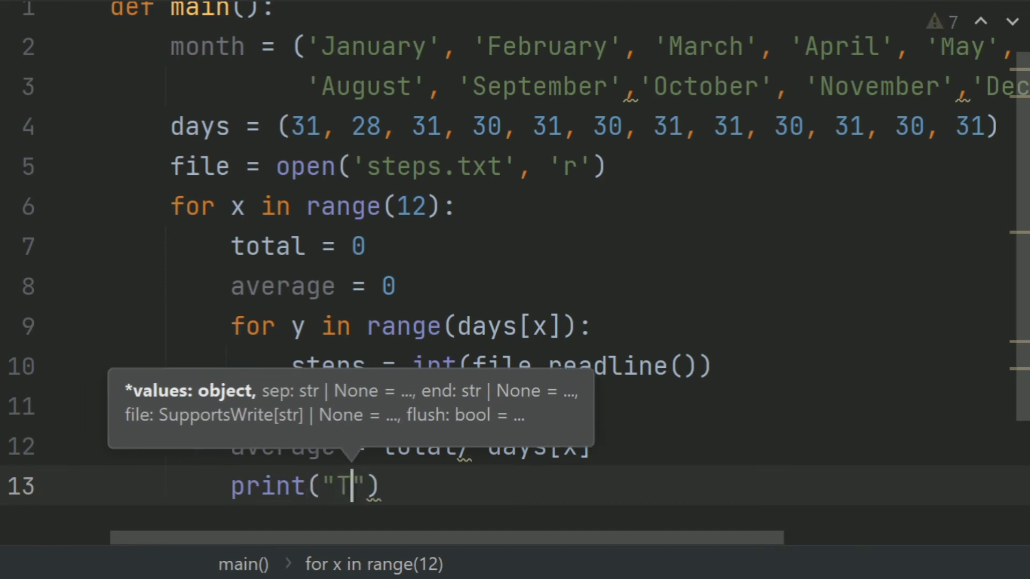
text(he average steps)
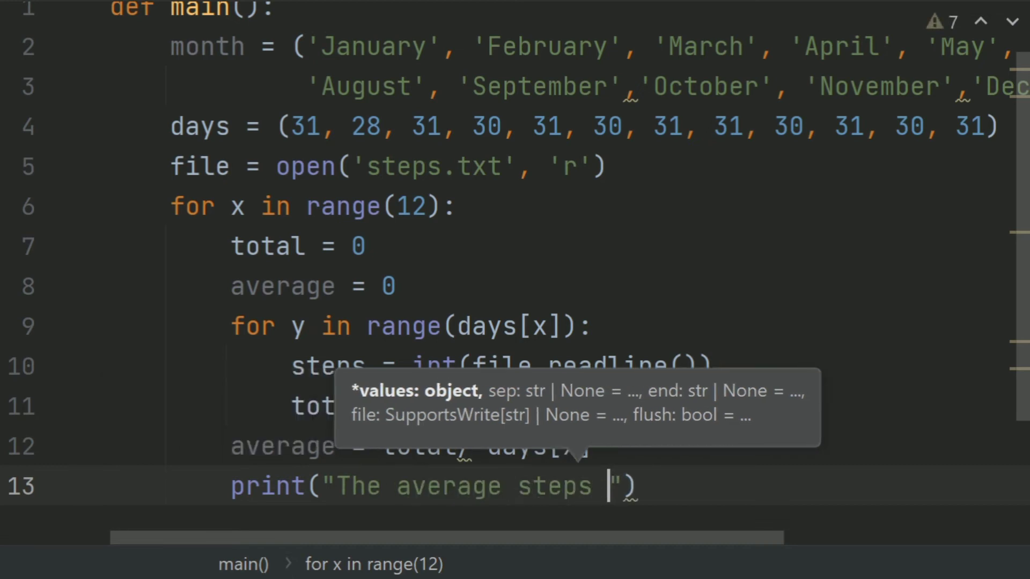
text(taken fo)
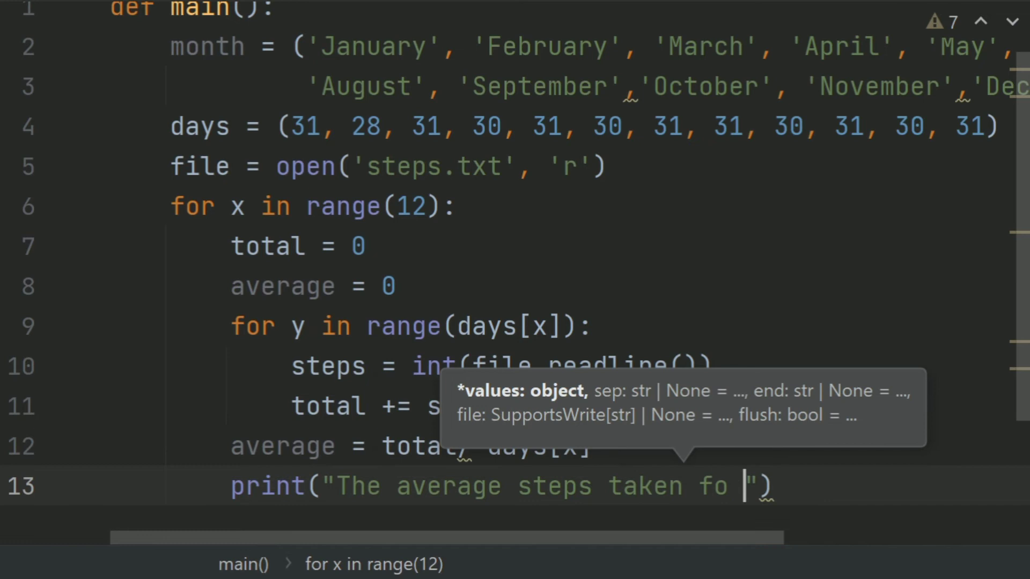
text(r monh)
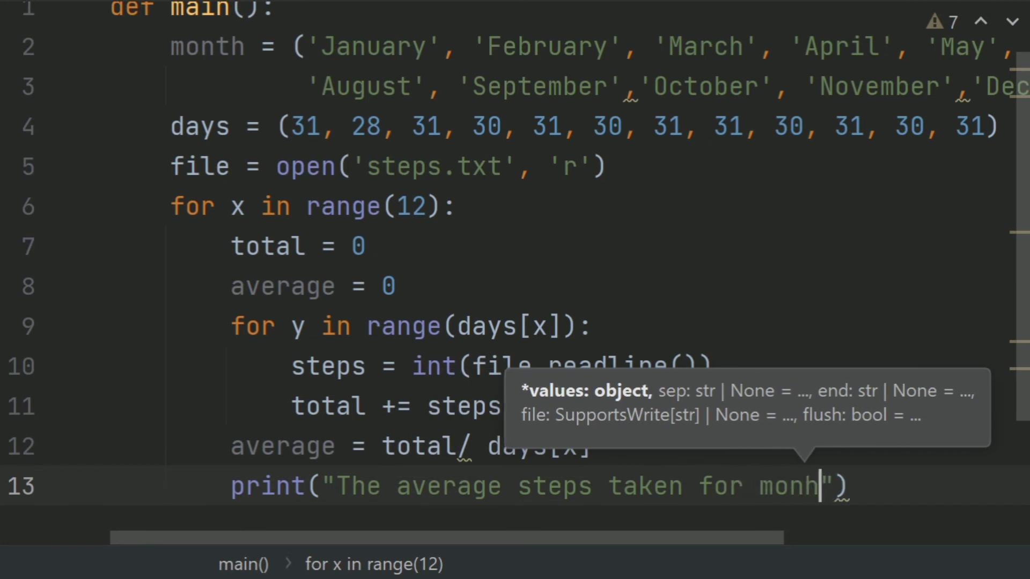
text(t)
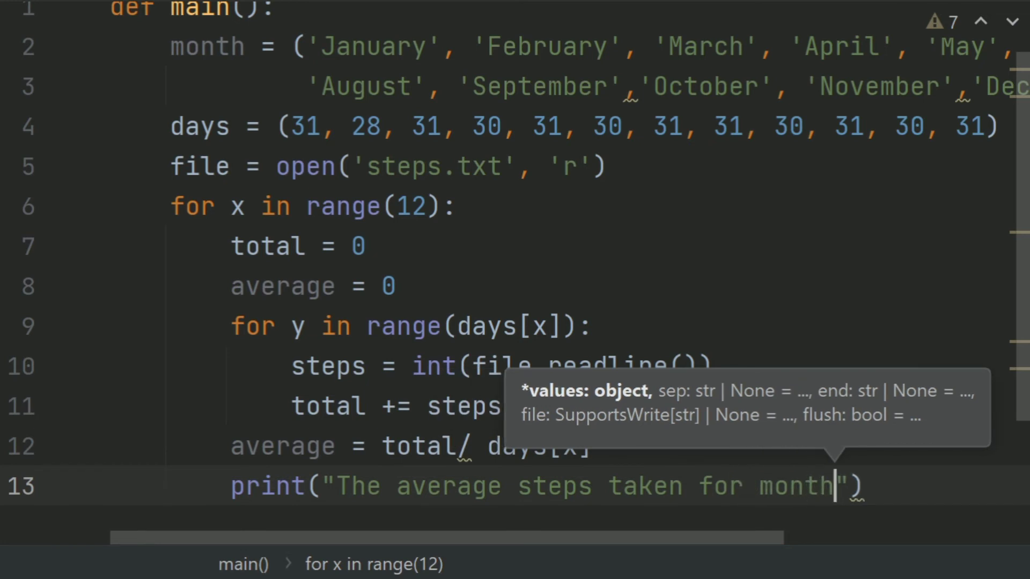
text(of)
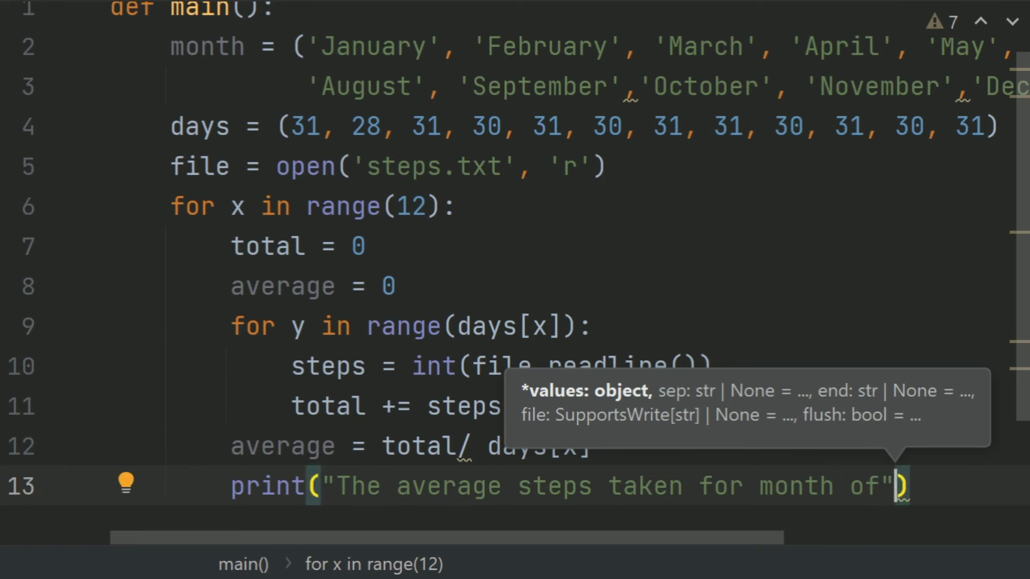
text(,)
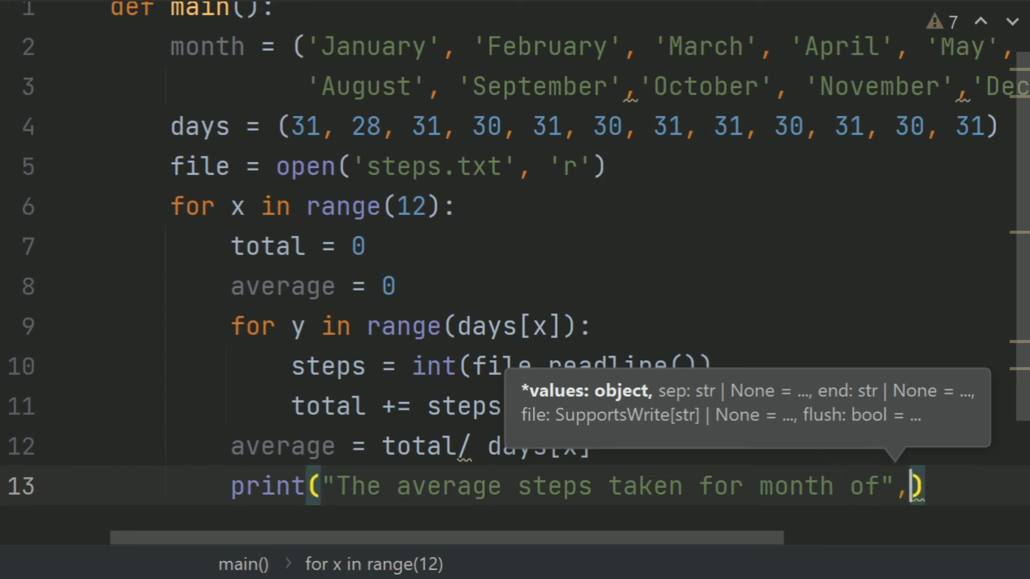
text(month[x], "is")
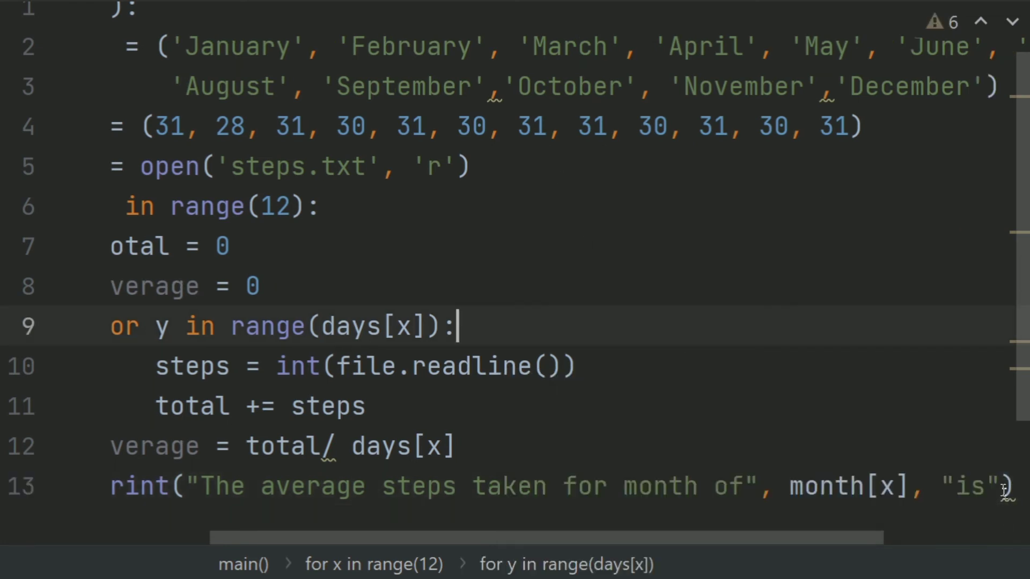
mouse_move(985, 506)
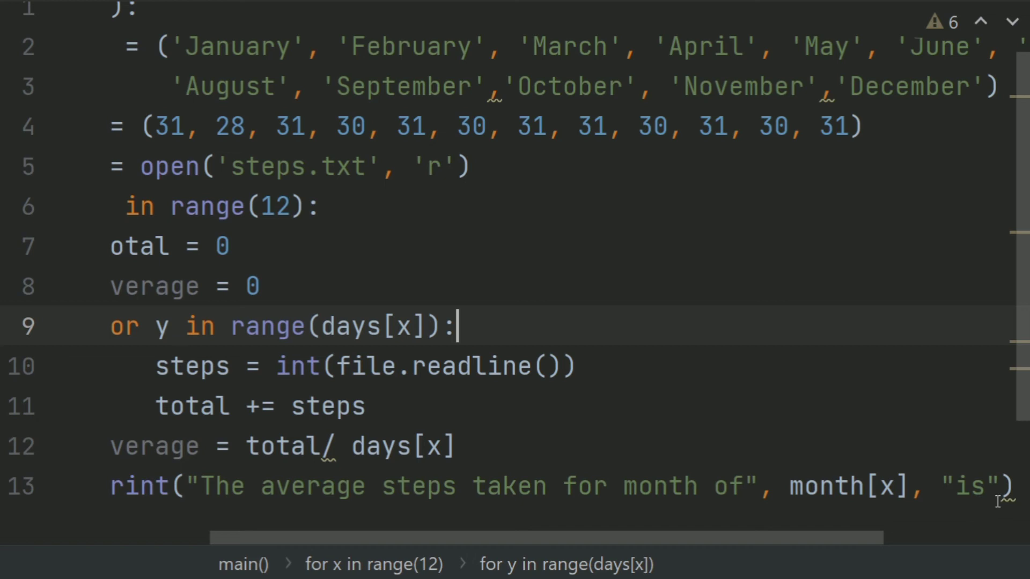
- Scroll to the end of the print line to append , average
scroll(down, 3)
text(, average)
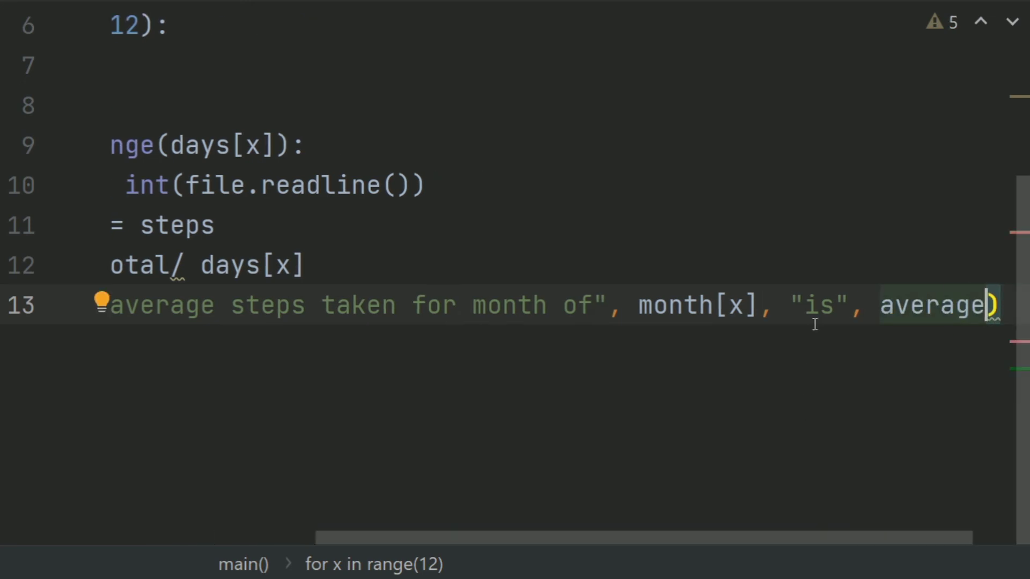
mouse_move(709, 328)
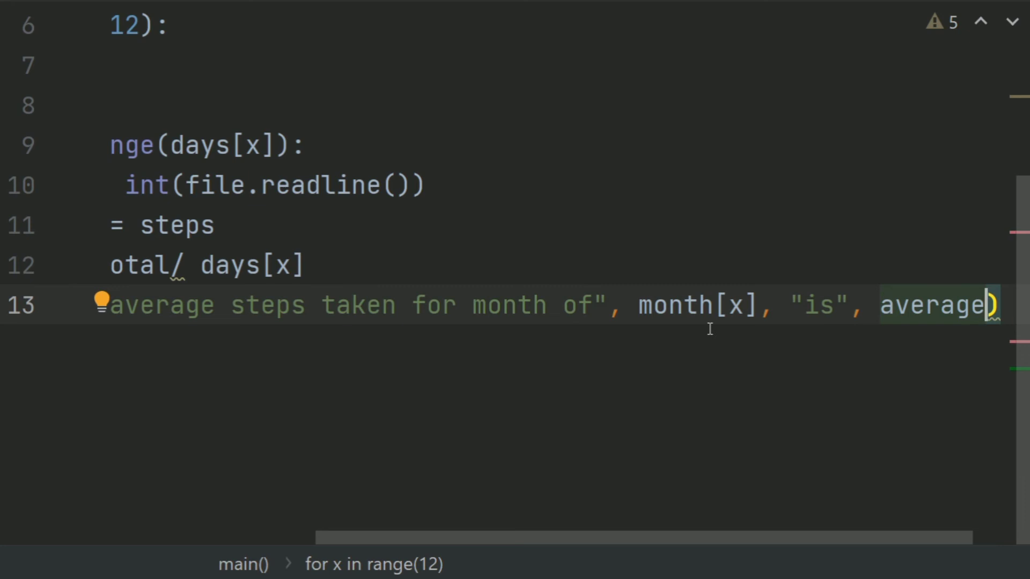
scroll(up, 3)
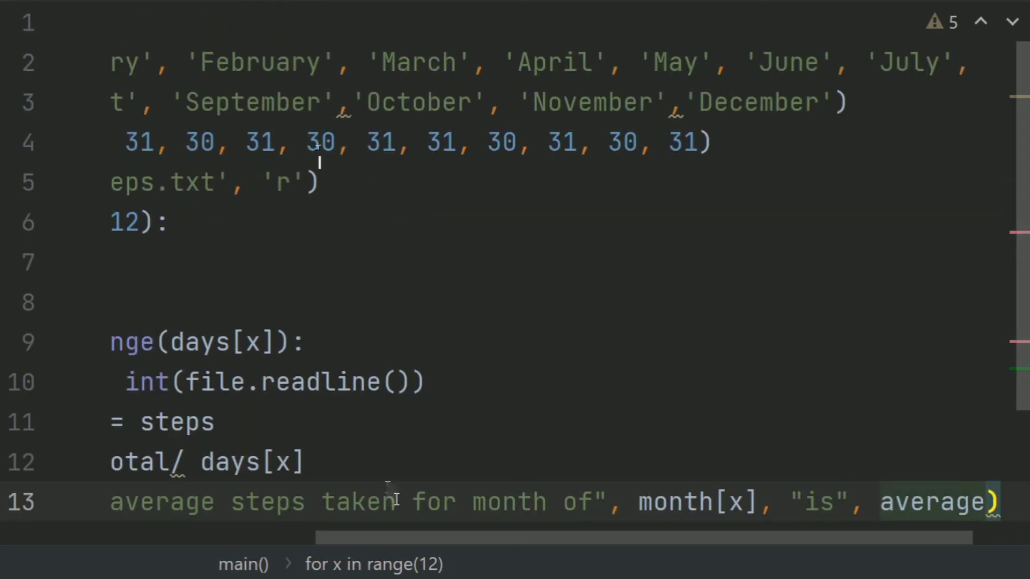
scroll(left, 3)
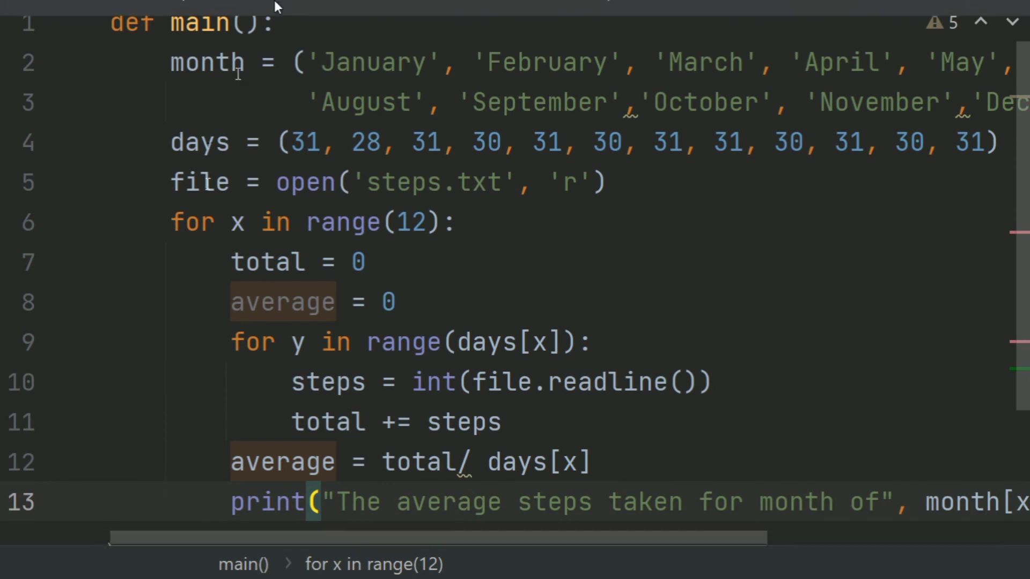
- Run AverageStepsTaken via Run > Run..., see exit code 0 with no output, and hide the Run panel
click(373, 17)
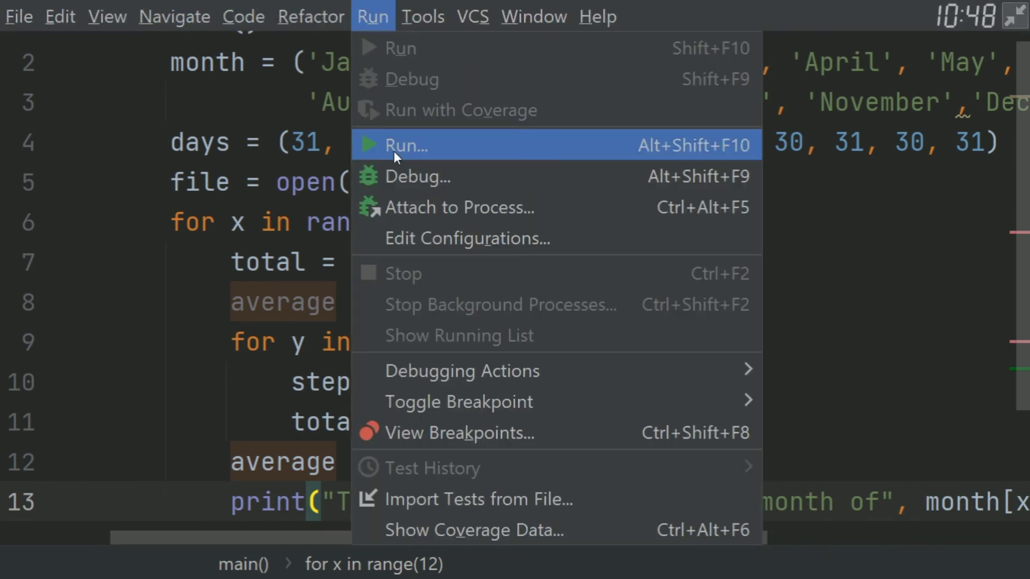
click(405, 145)
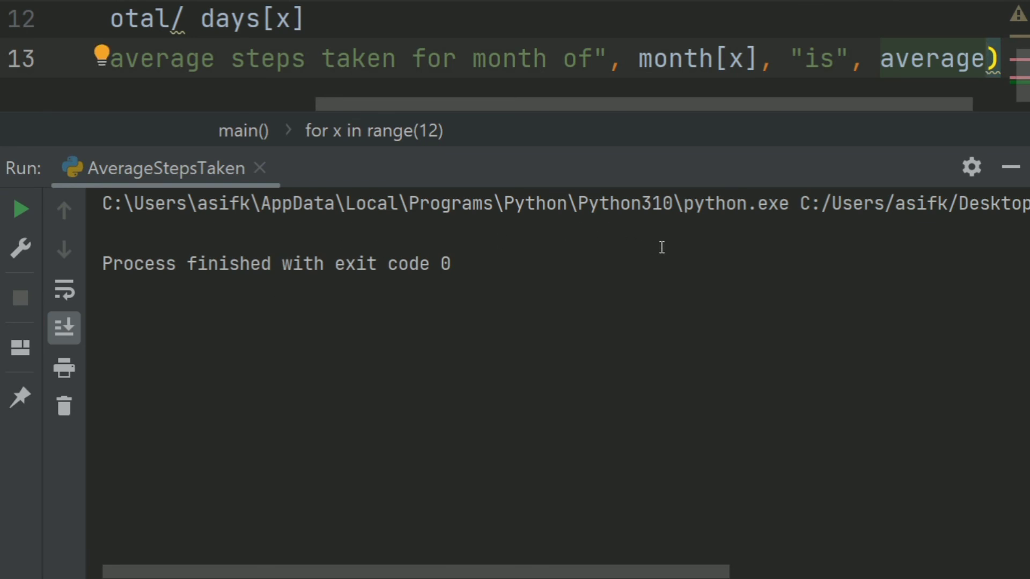
mouse_move(1012, 167)
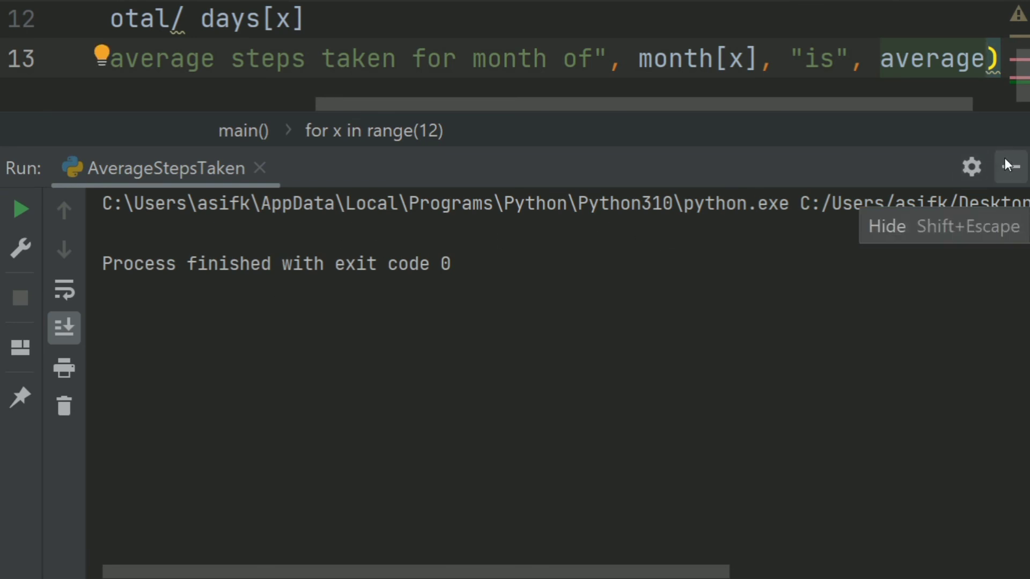
click(1014, 167)
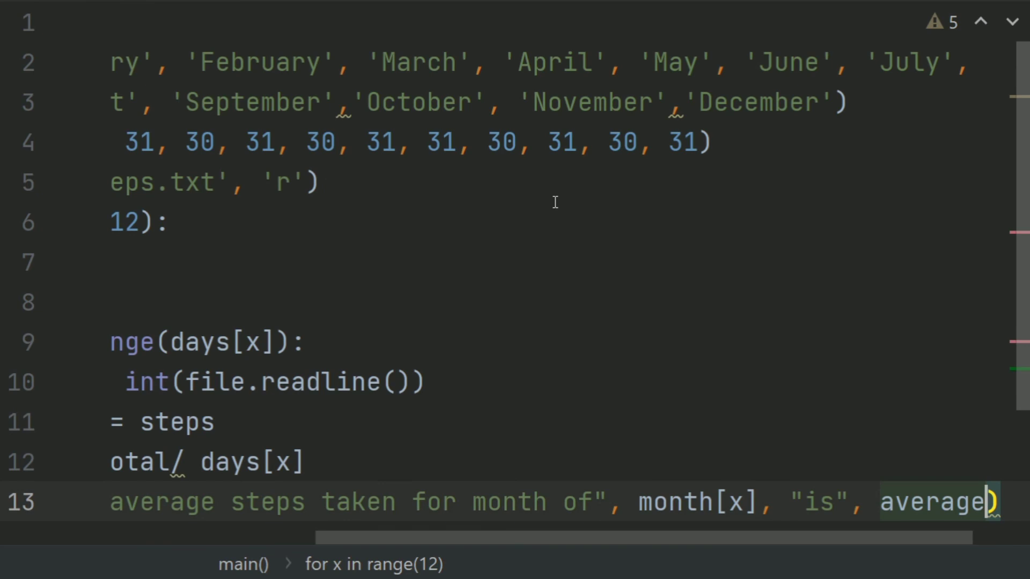
mouse_move(443, 517)
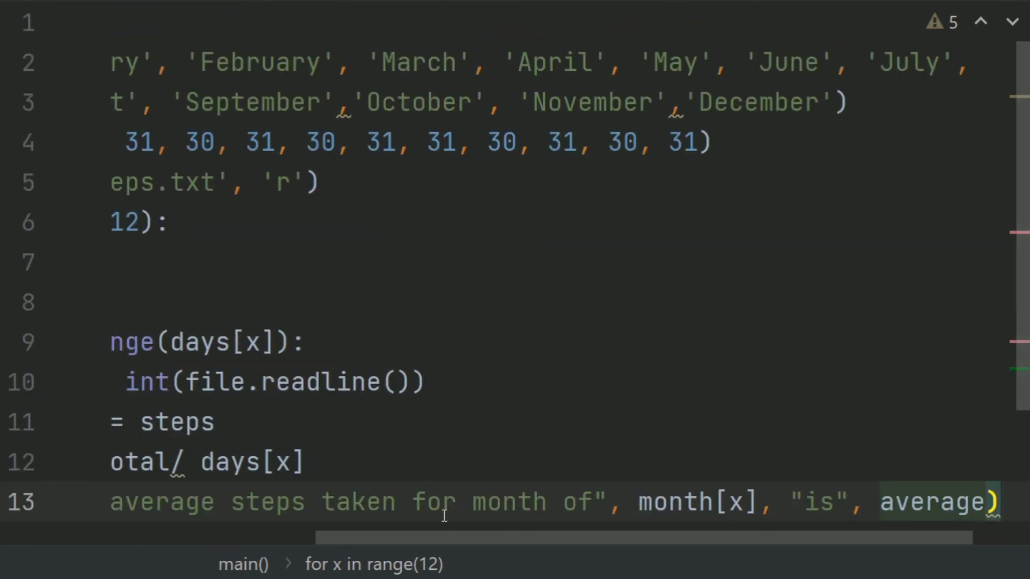
- Place the cursor at the end of the monthly average print line to start line 14
scroll(left, 3)
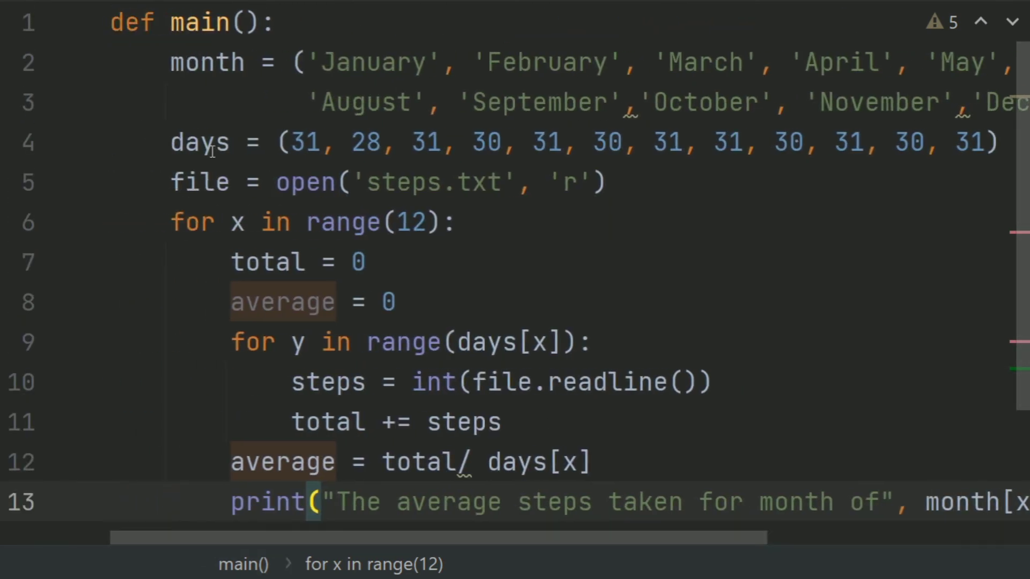
scroll(up, 3)
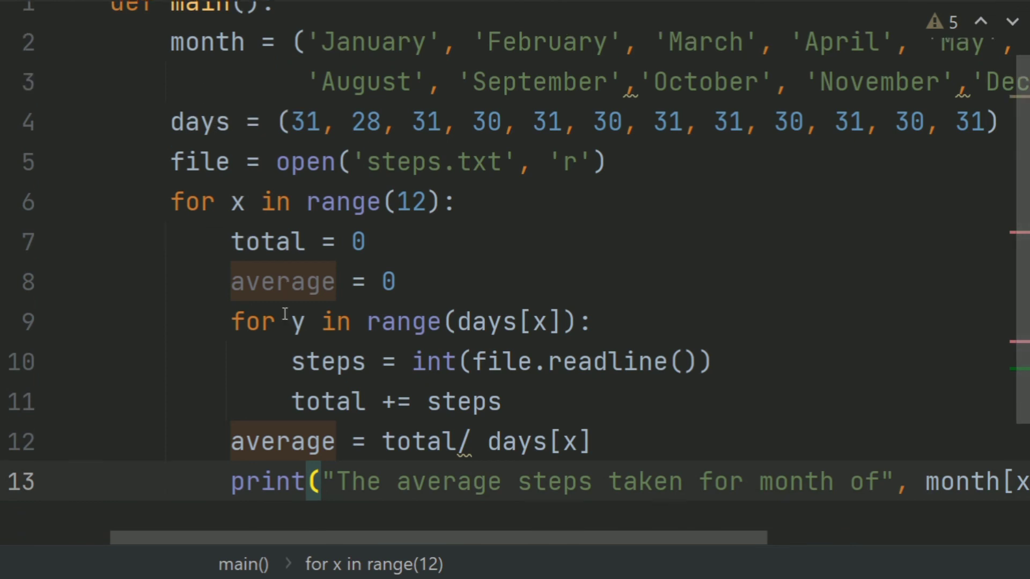
scroll(down, 3)
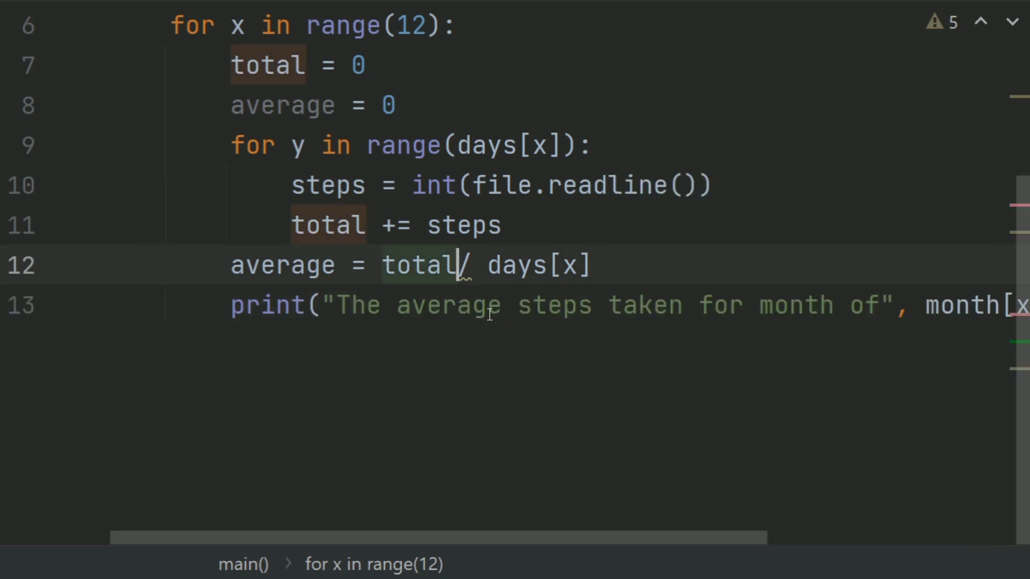
click(490, 305)
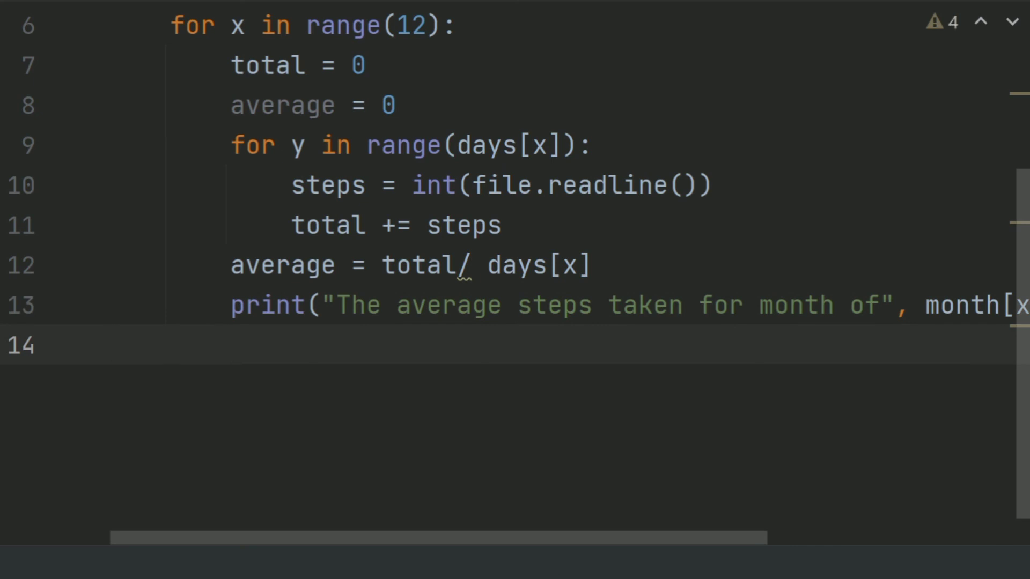
- Add a top-level main() call on line 14 so the script invokes the function
scroll(down, 3)
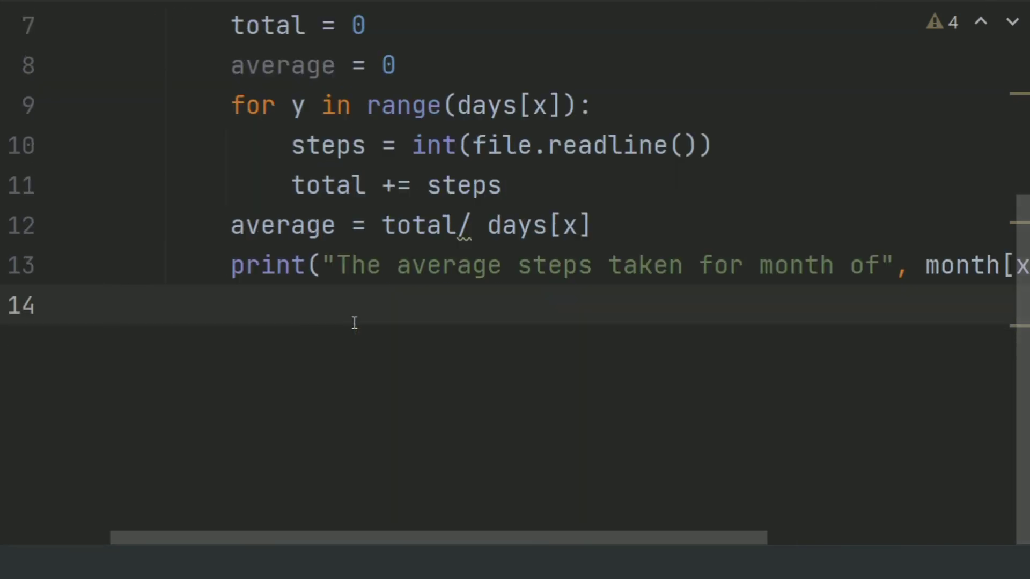
text(main)
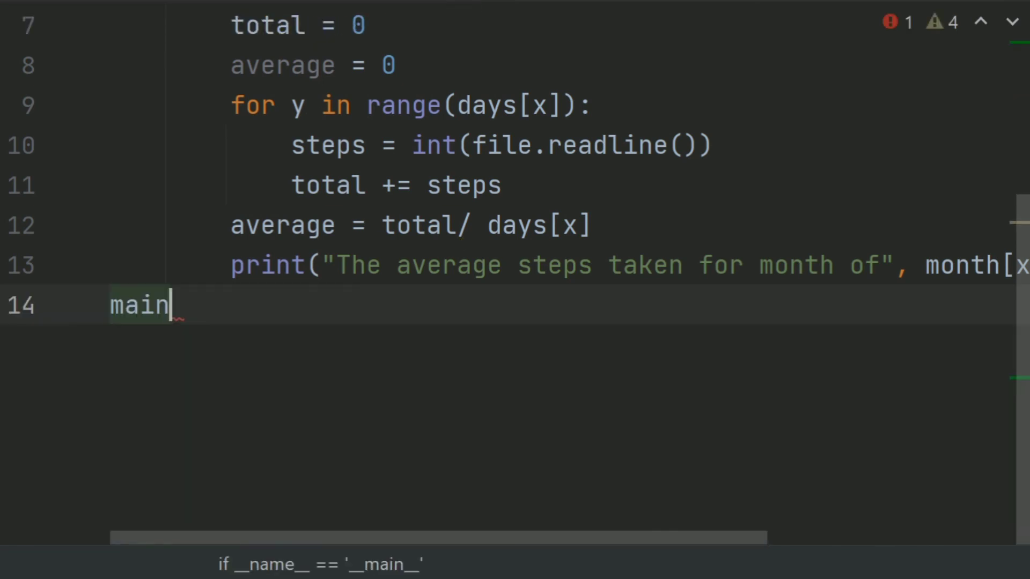
text(())
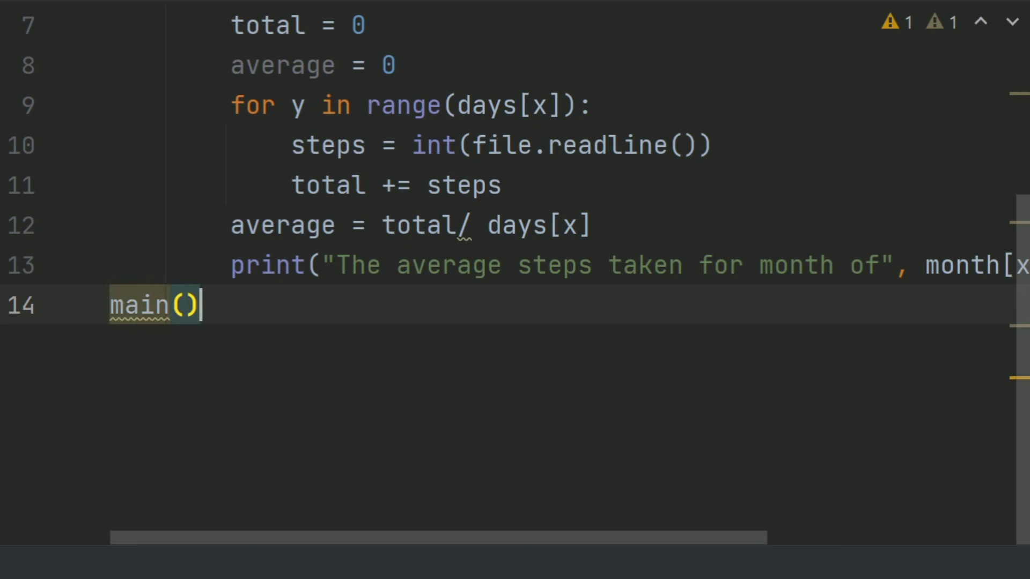